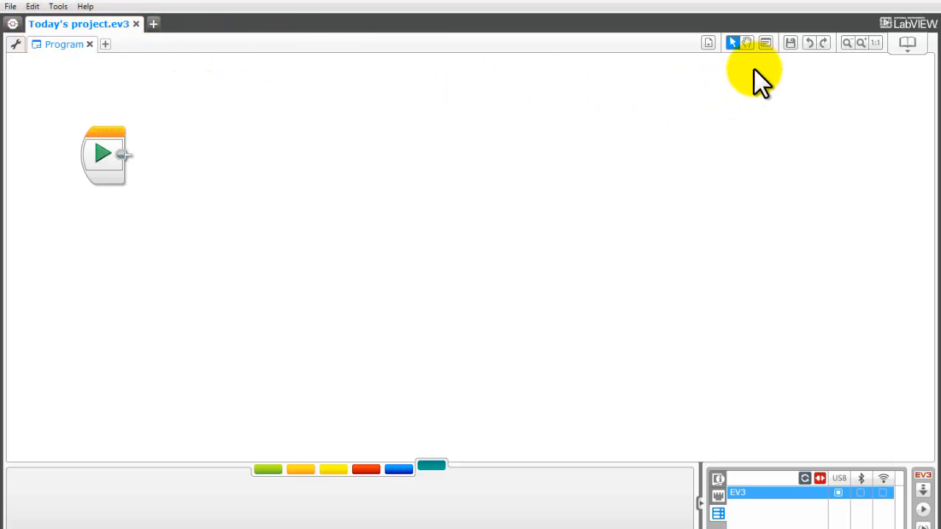
mouse_move(788, 44)
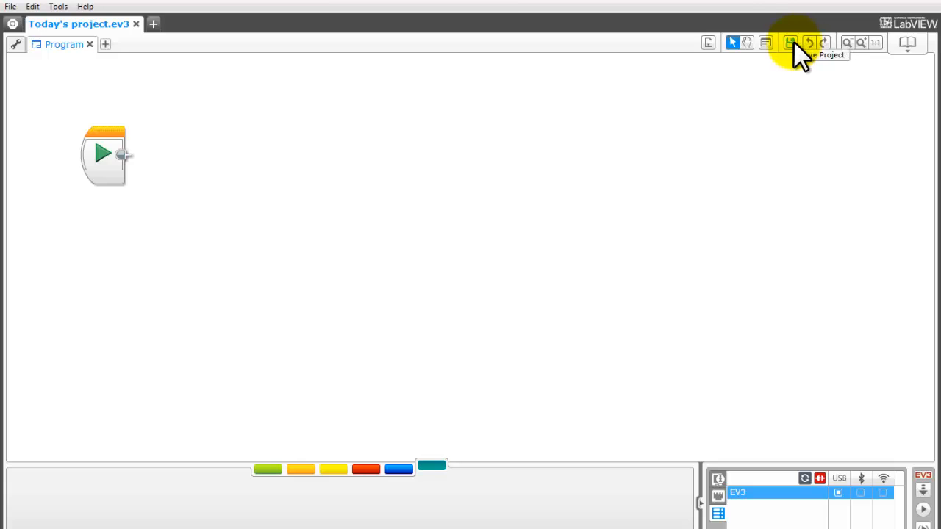
mouse_move(477, 100)
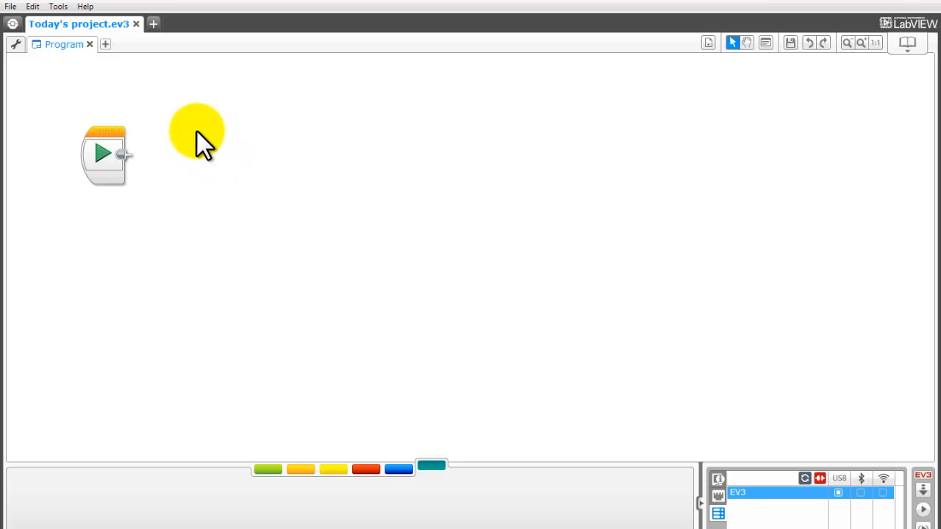
mouse_move(684, 74)
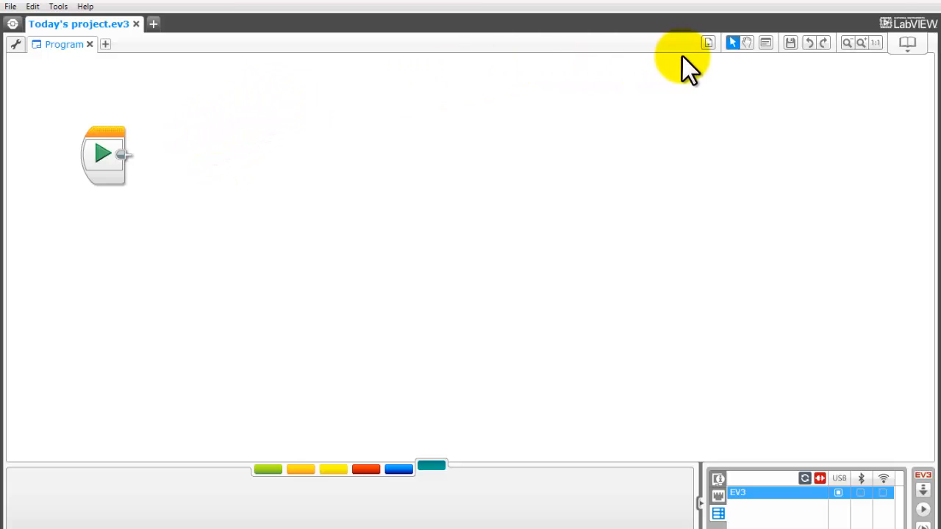
mouse_move(705, 44)
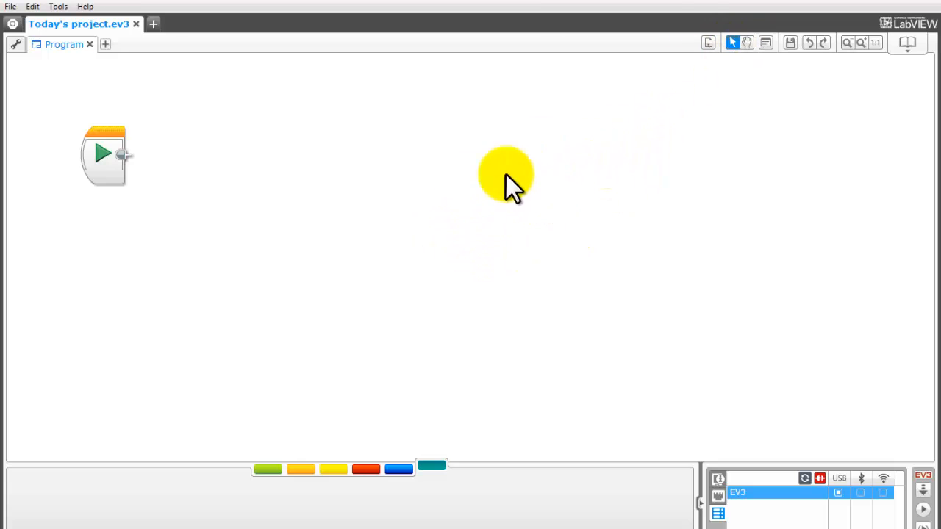
mouse_move(743, 84)
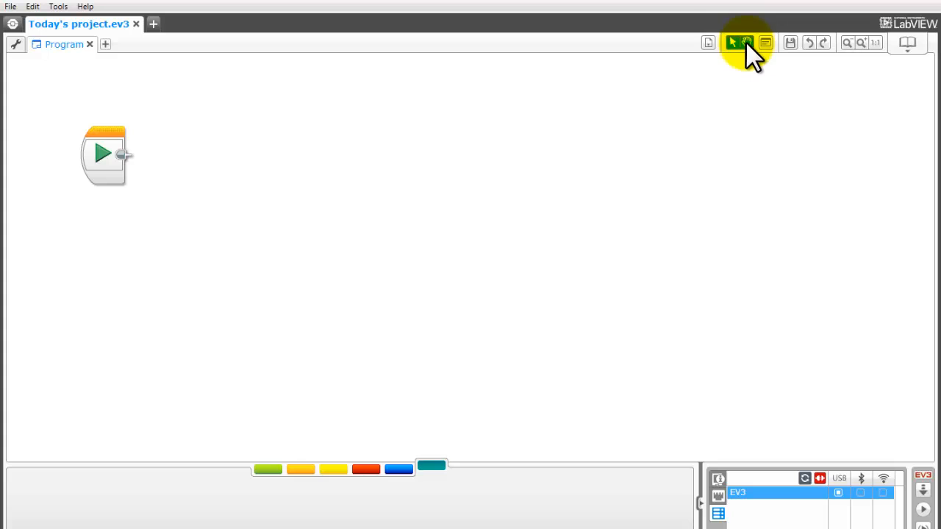
Pick the Comment tool to place an empty comment above the start block.
click(748, 42)
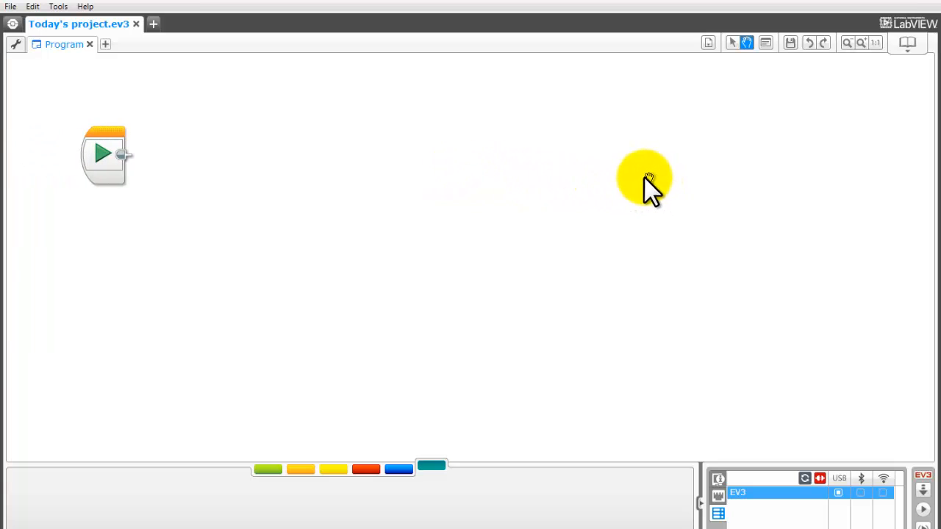
mouse_move(443, 465)
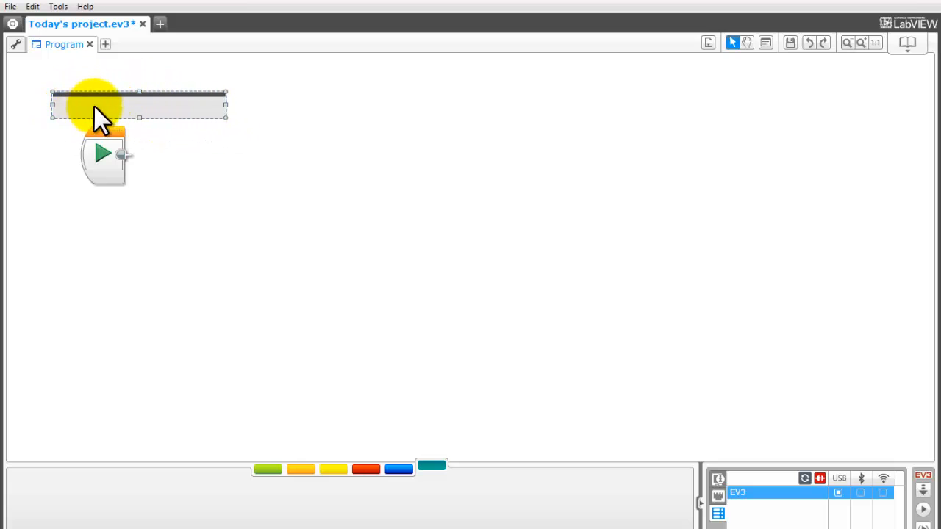
mouse_move(147, 114)
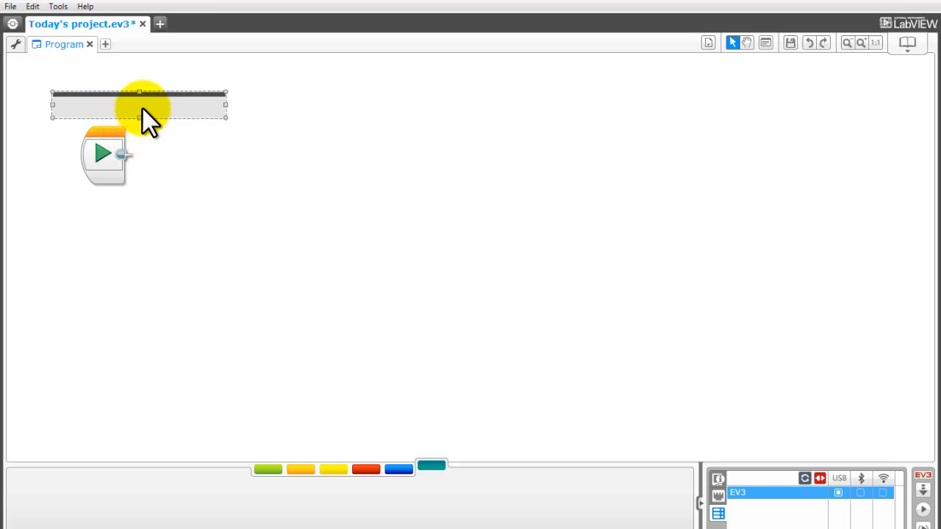
mouse_move(150, 135)
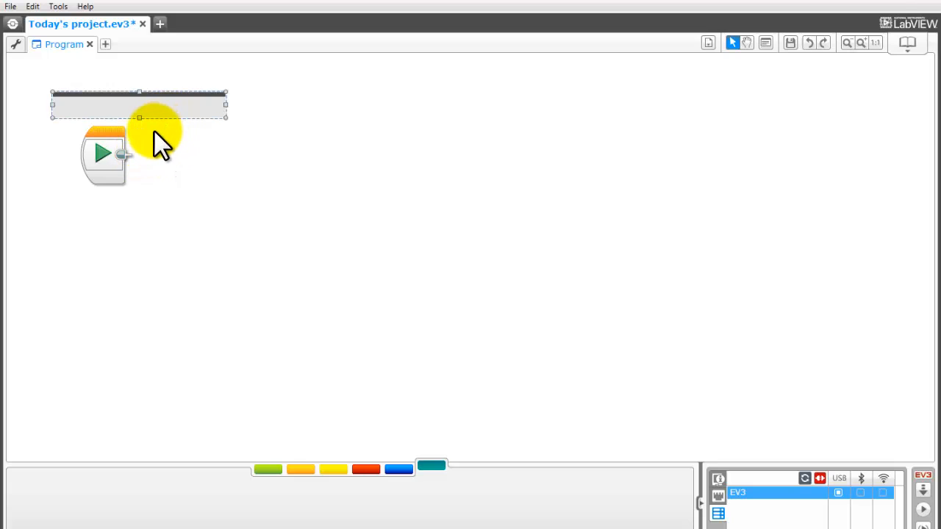
mouse_move(162, 111)
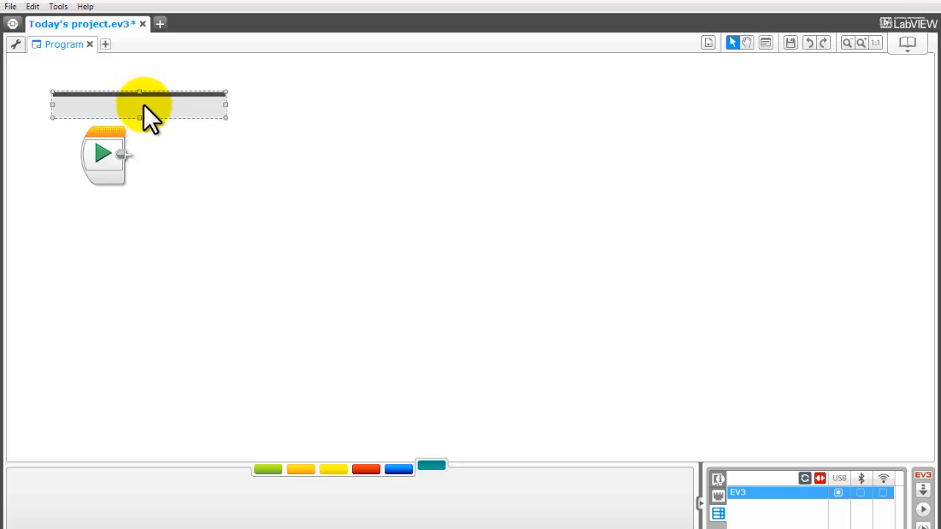
mouse_move(409, 118)
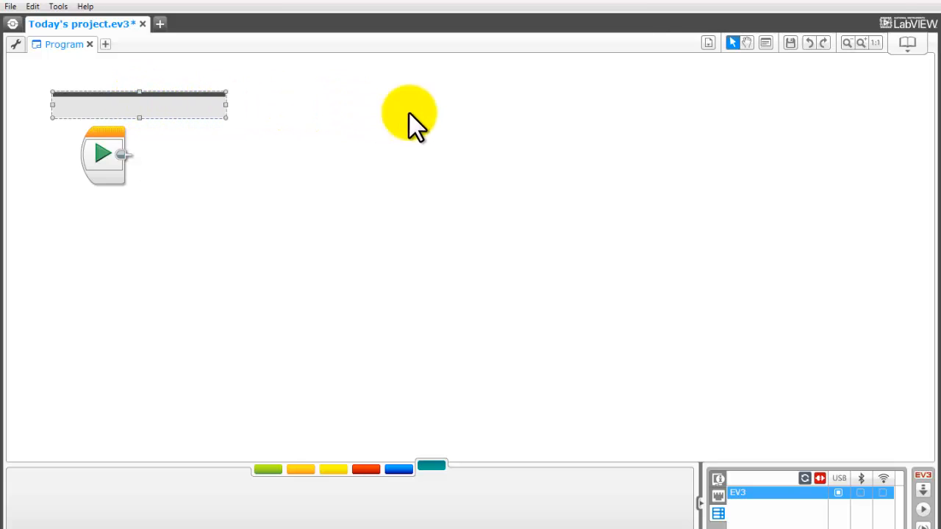
mouse_move(791, 45)
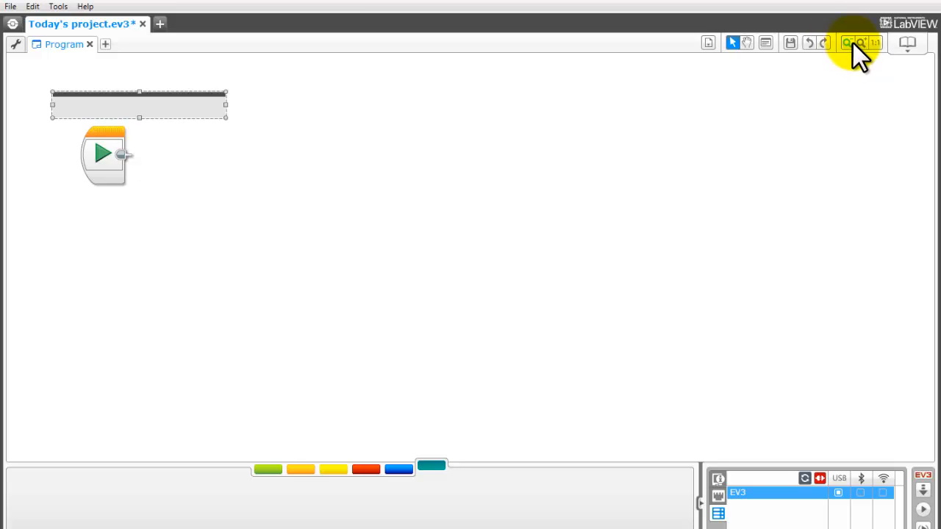
mouse_move(860, 46)
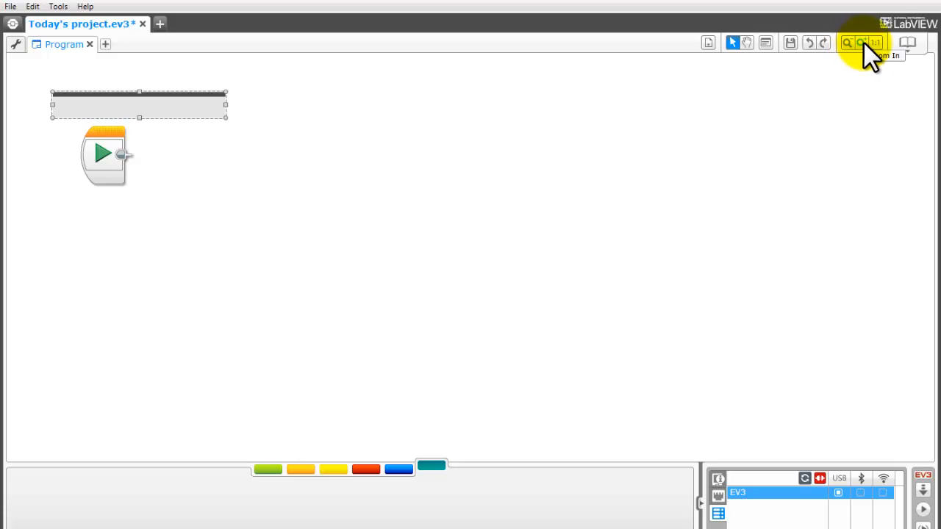
mouse_move(877, 56)
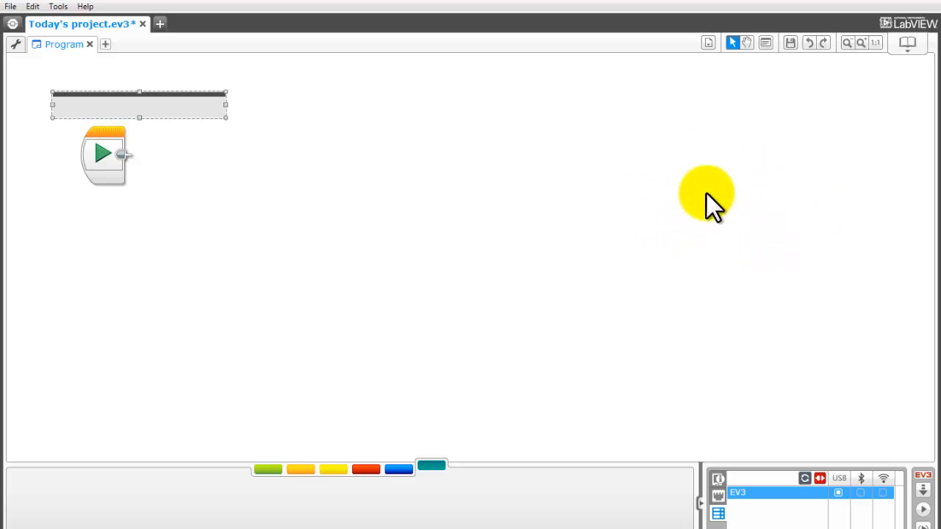
mouse_move(875, 44)
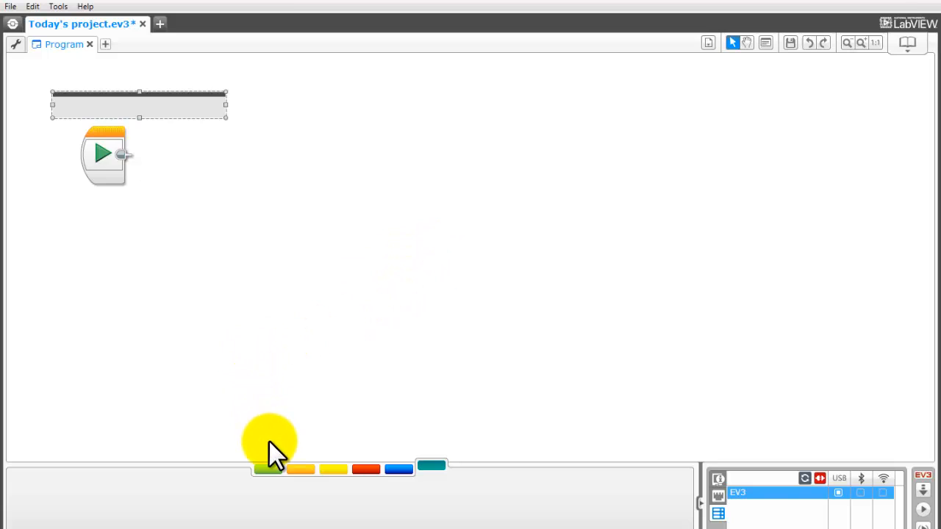
Drag a Move Tank block from the Action palette and snap it after the start block.
click(268, 471)
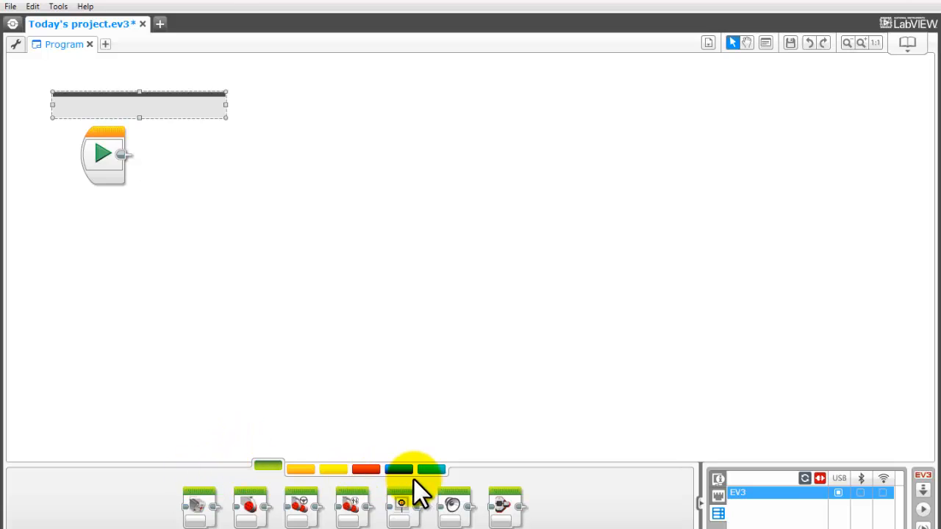
mouse_move(238, 515)
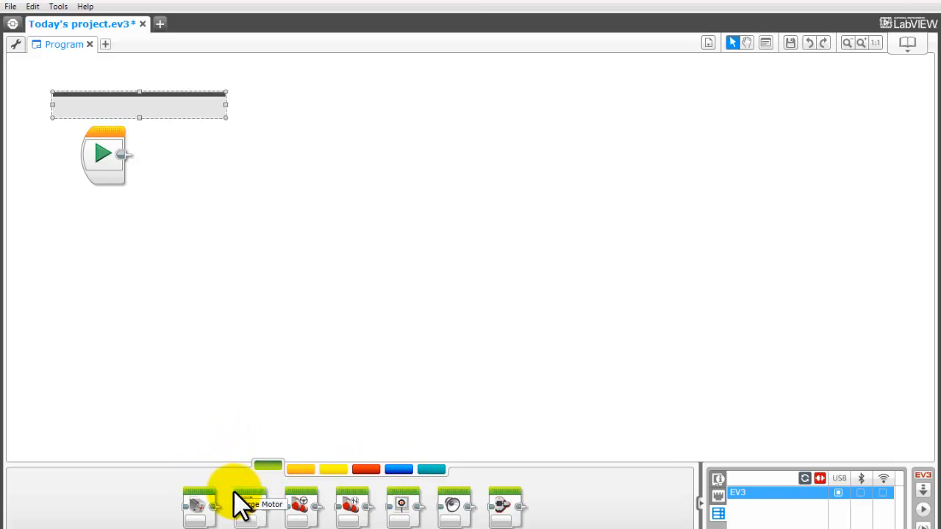
mouse_move(350, 514)
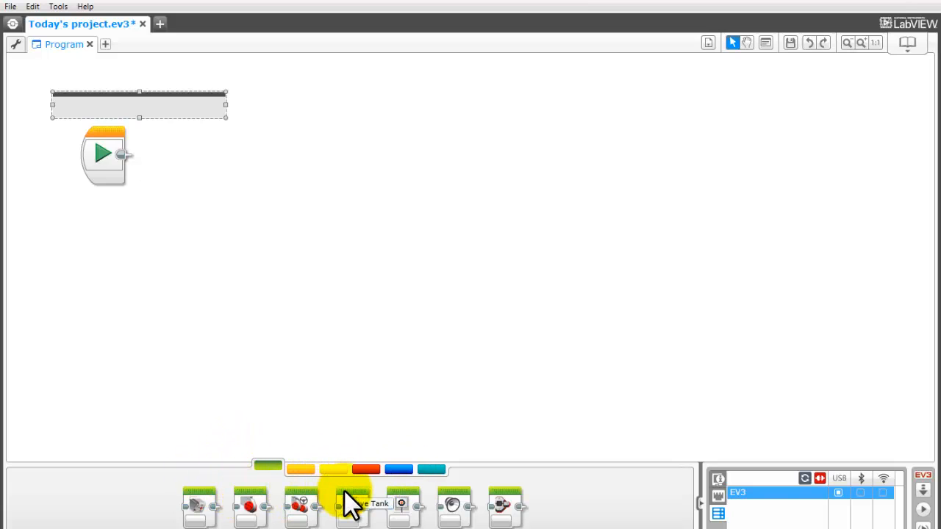
drag(350, 503, 235, 180)
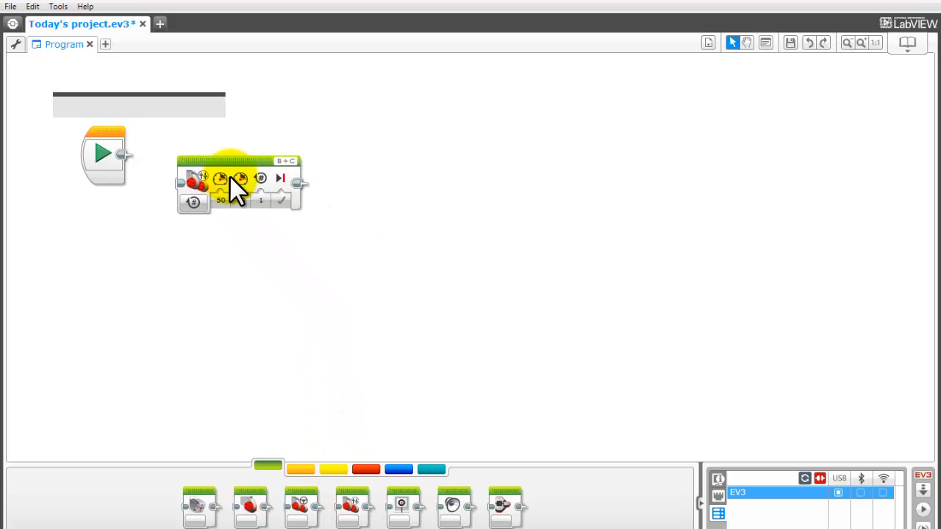
drag(235, 179, 194, 154)
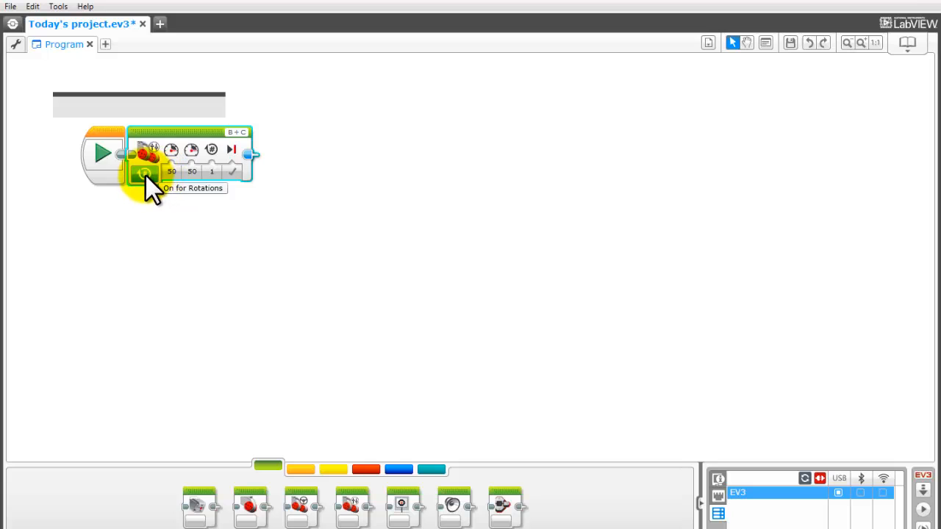
Show the Move Tank block's running modes (Off, On, Seconds, Degrees, Rotations).
click(144, 172)
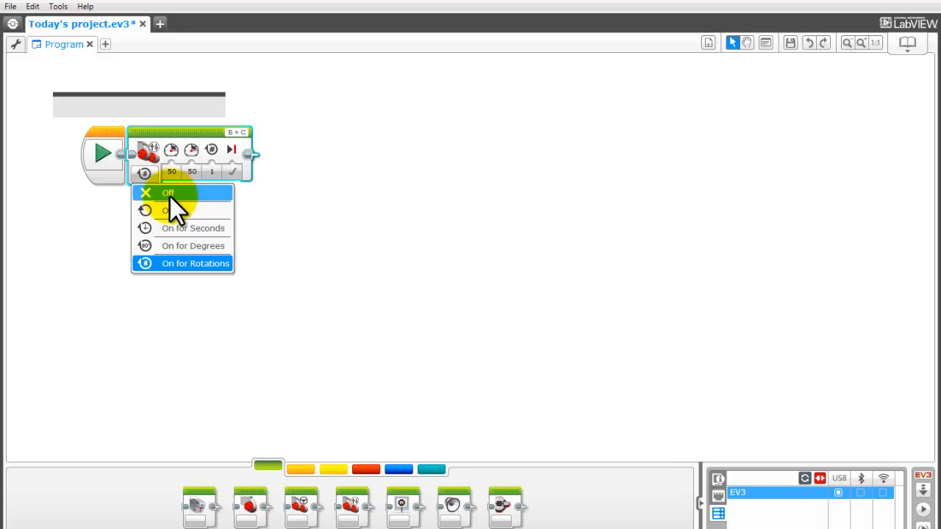
mouse_move(176, 213)
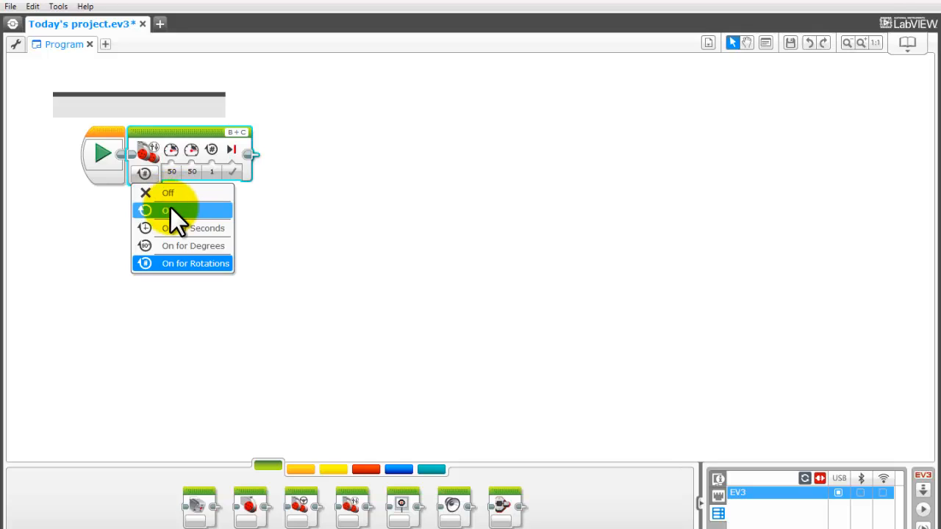
mouse_move(188, 228)
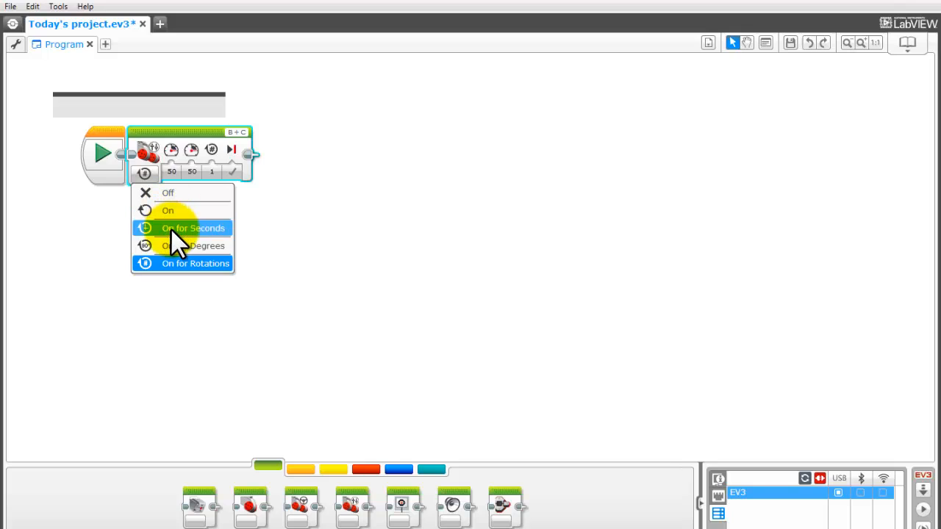
mouse_move(190, 249)
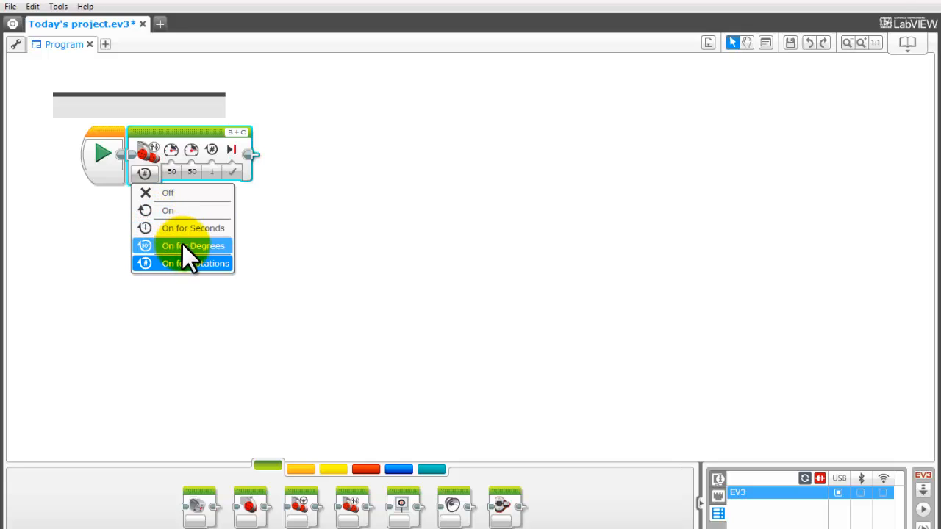
mouse_move(190, 265)
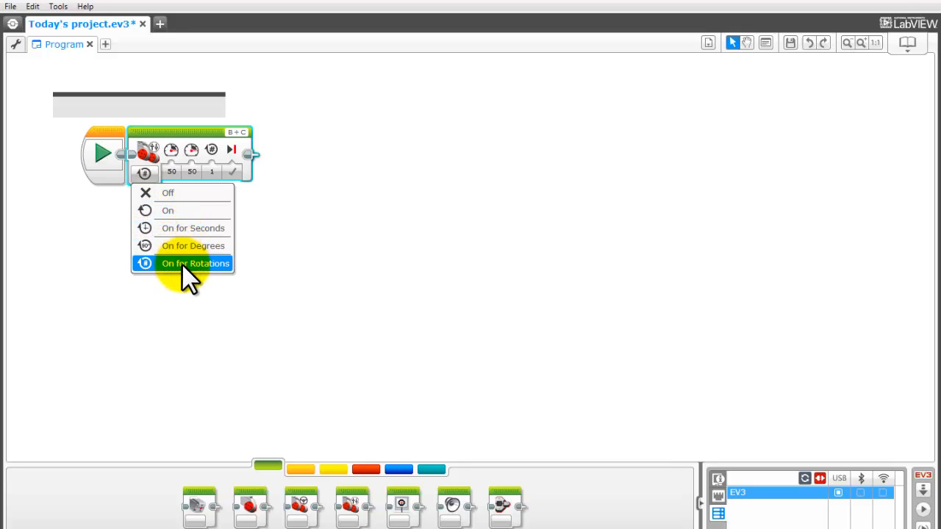
mouse_move(182, 156)
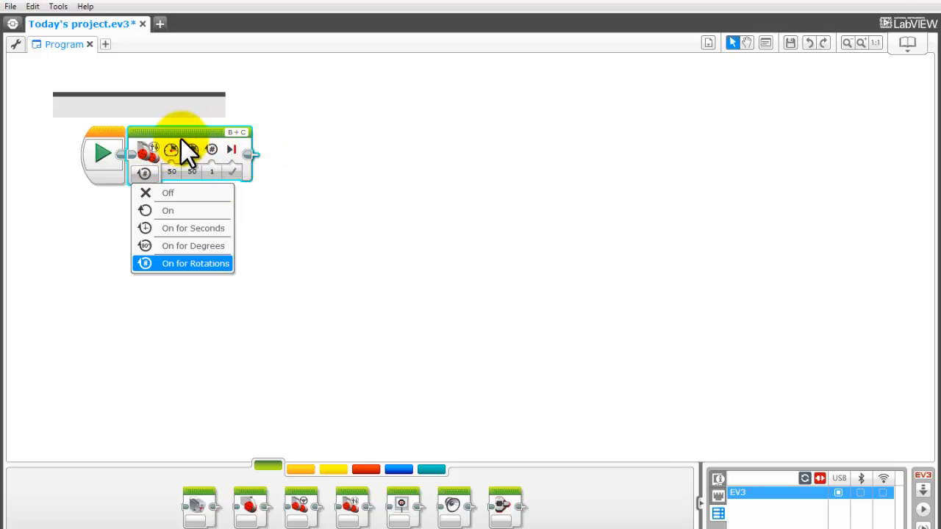
mouse_move(233, 188)
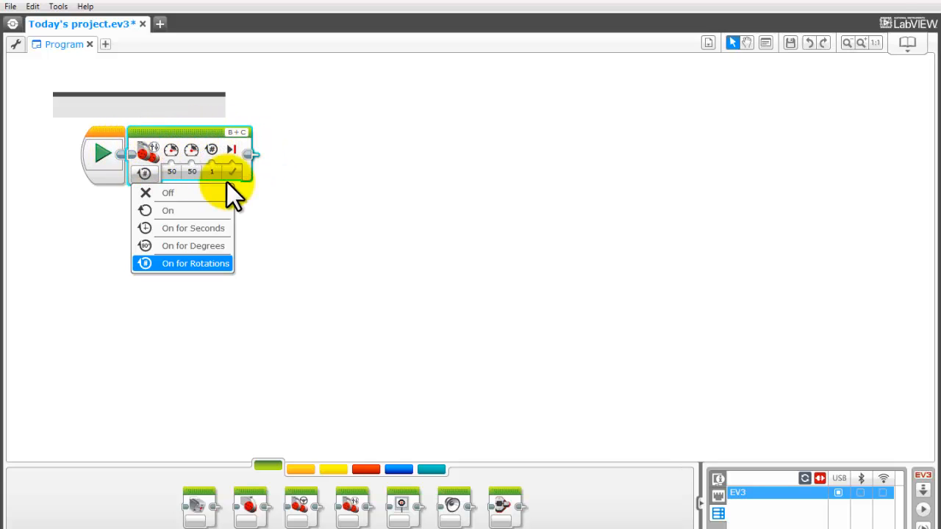
click(194, 263)
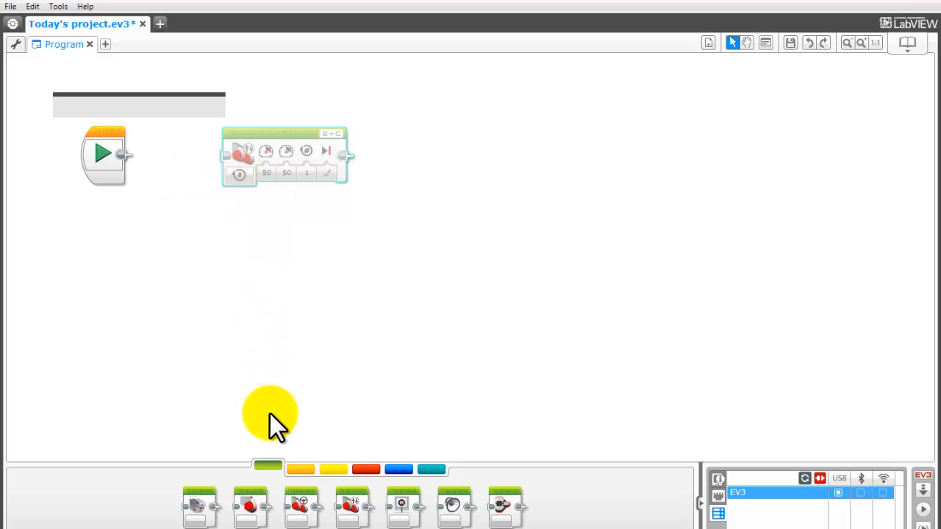
mouse_move(115, 155)
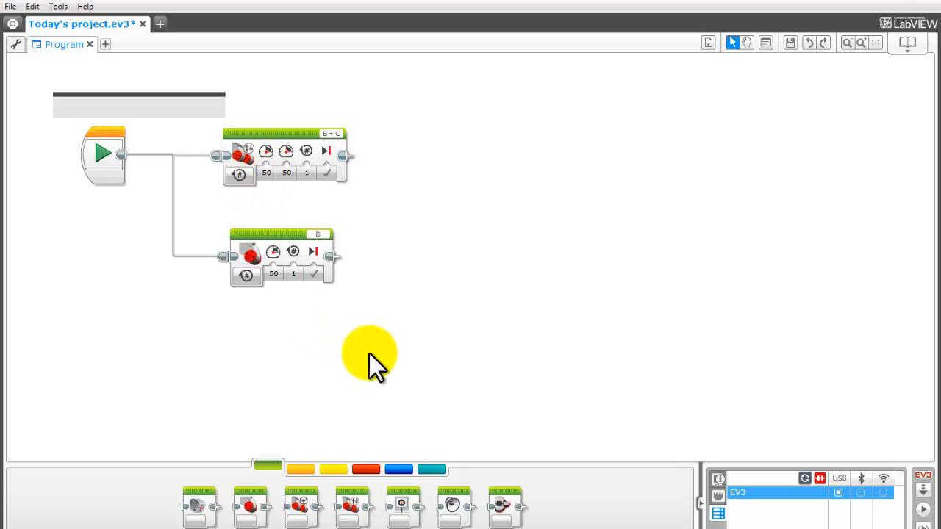
mouse_move(262, 493)
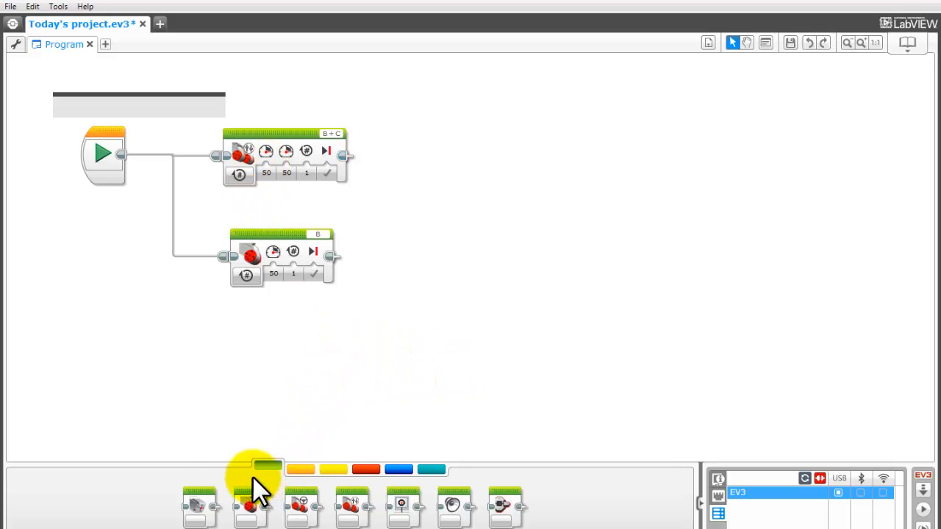
mouse_move(267, 467)
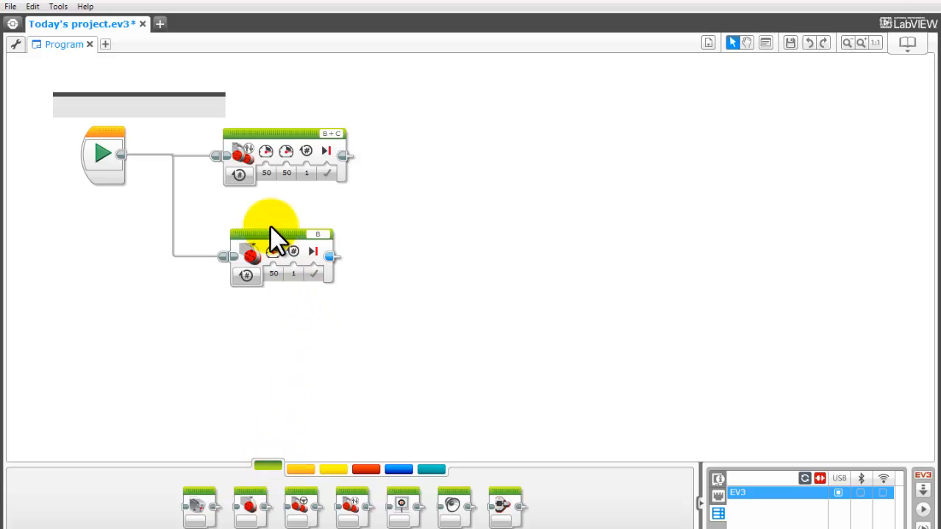
mouse_move(332, 147)
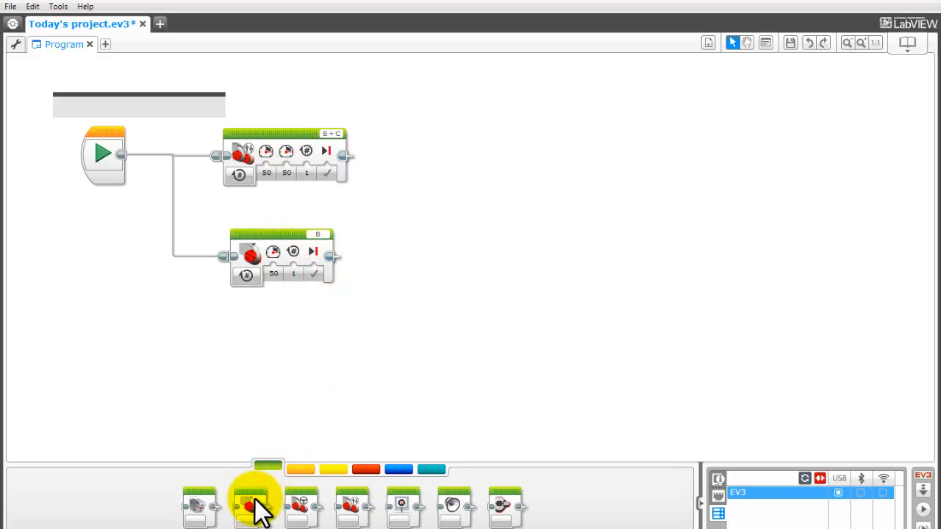
mouse_move(253, 515)
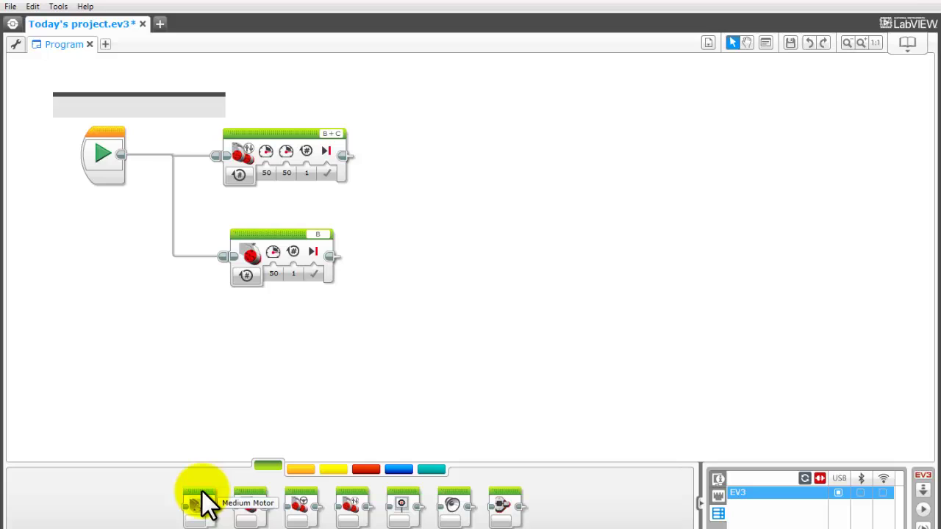
Drag a Medium Motor block onto the canvas below the Large Motor block, unconnected.
drag(203, 502, 297, 345)
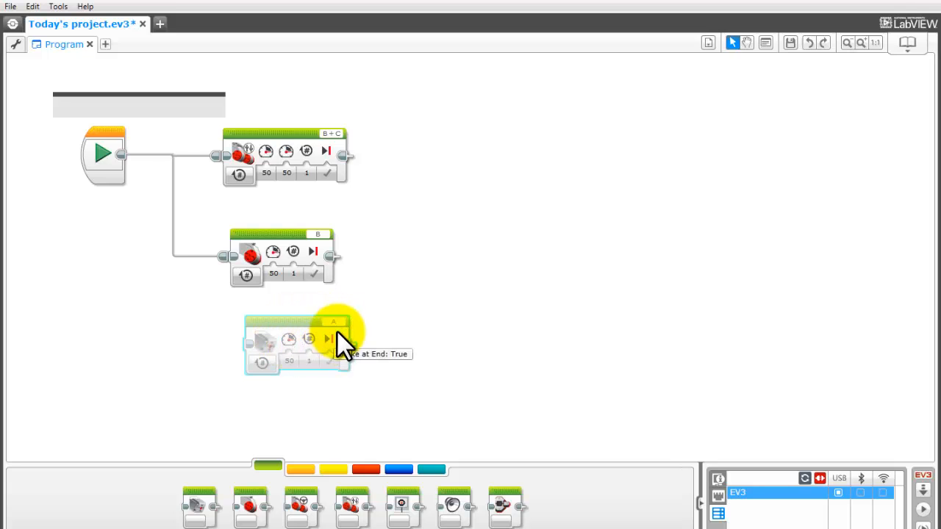
mouse_move(209, 512)
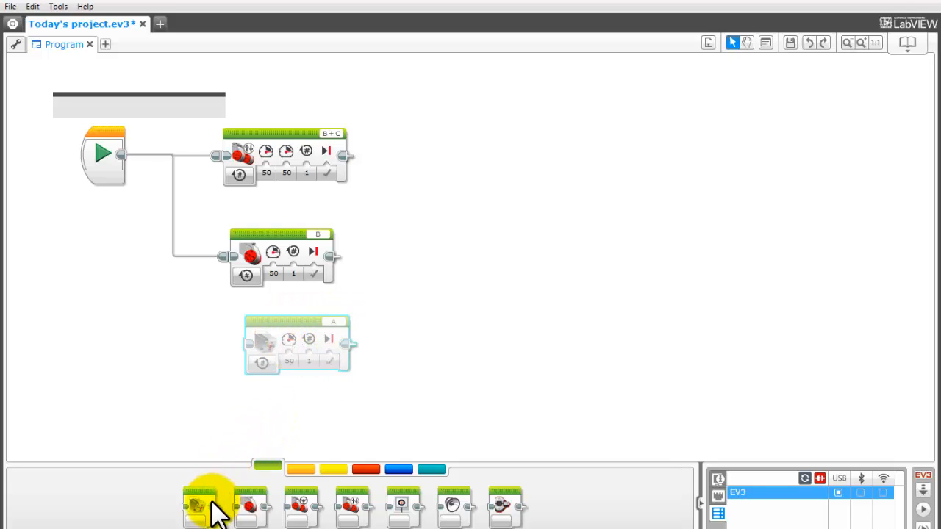
mouse_move(253, 267)
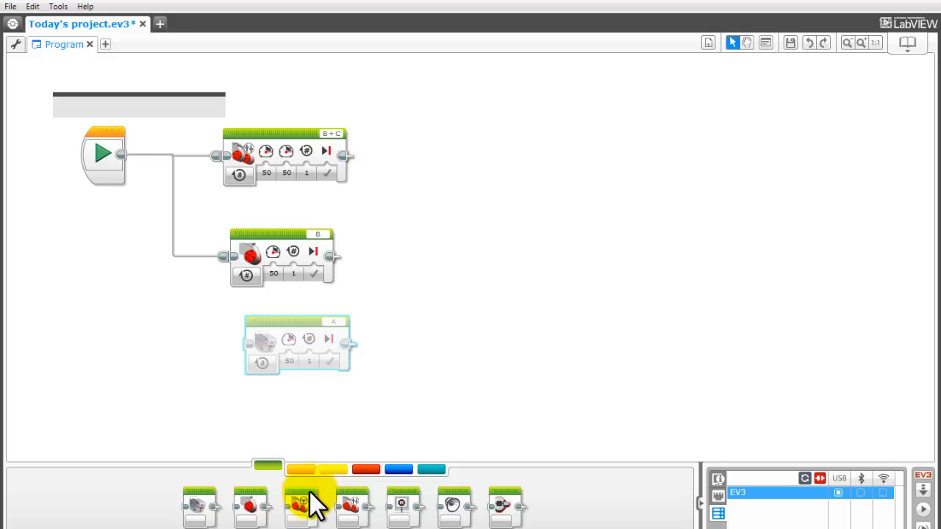
mouse_move(353, 506)
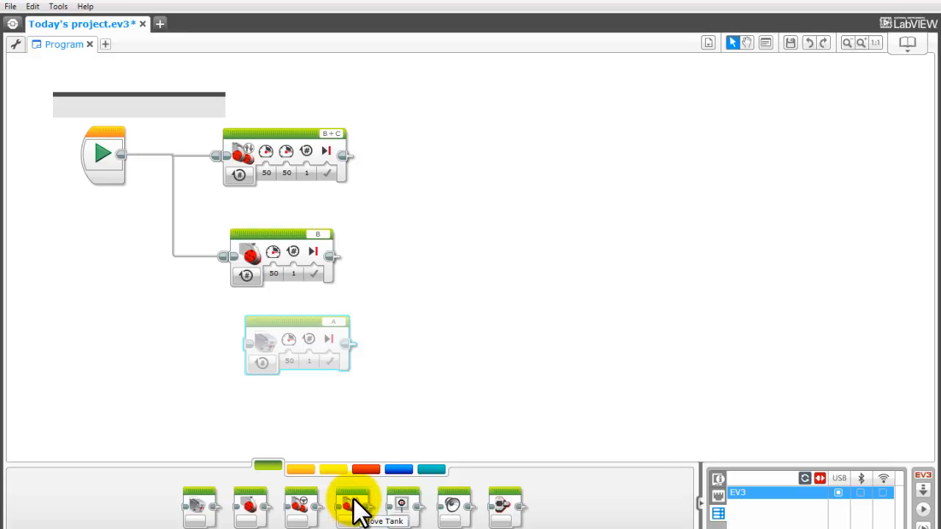
mouse_move(405, 507)
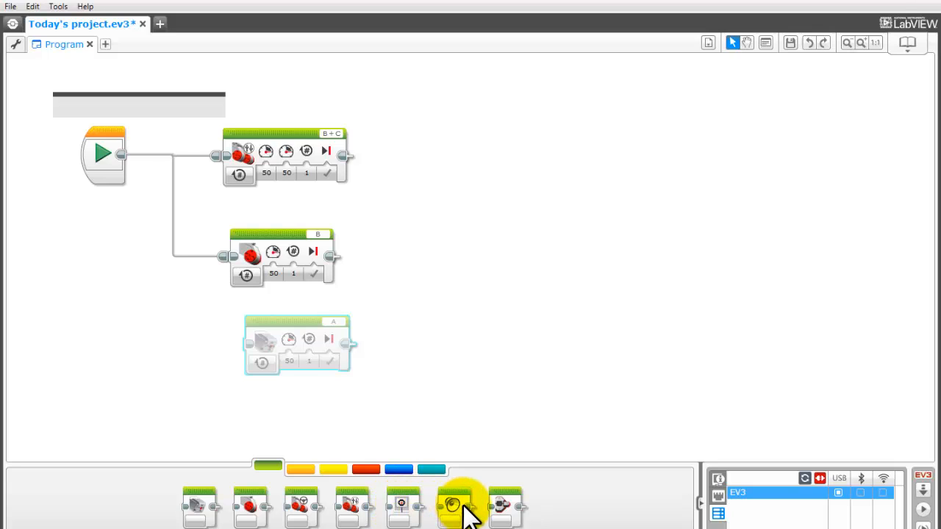
mouse_move(448, 516)
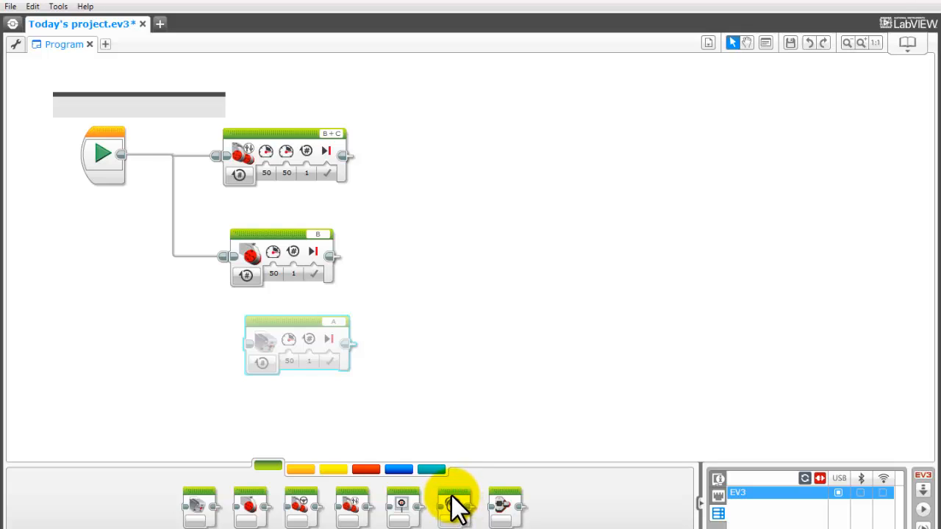
mouse_move(511, 506)
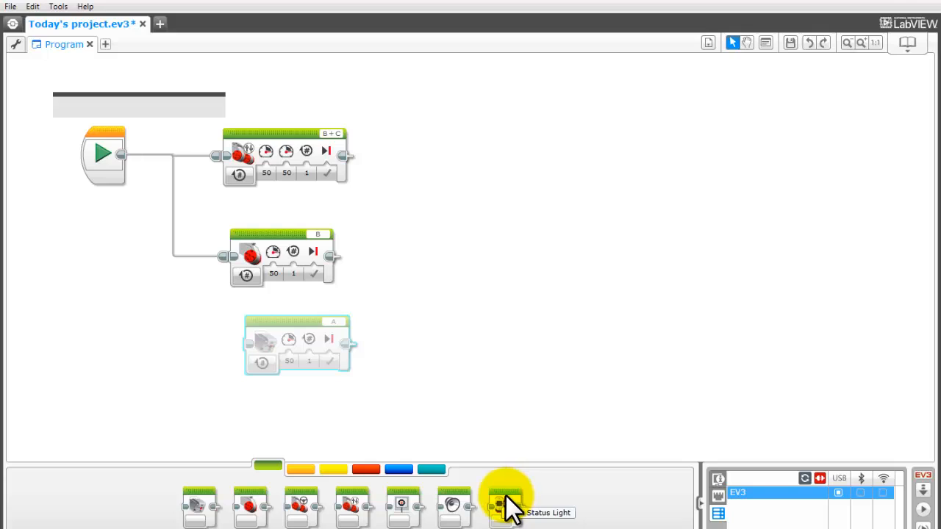
mouse_move(488, 515)
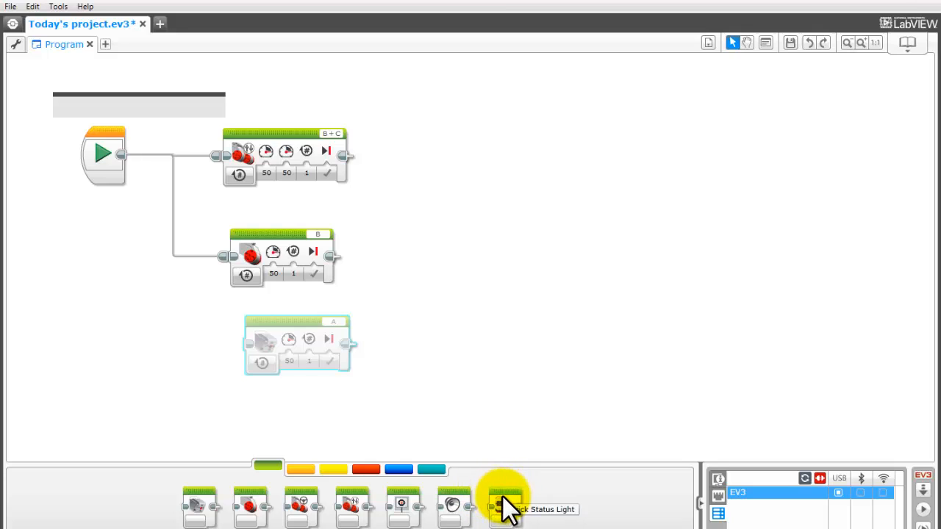
mouse_move(302, 482)
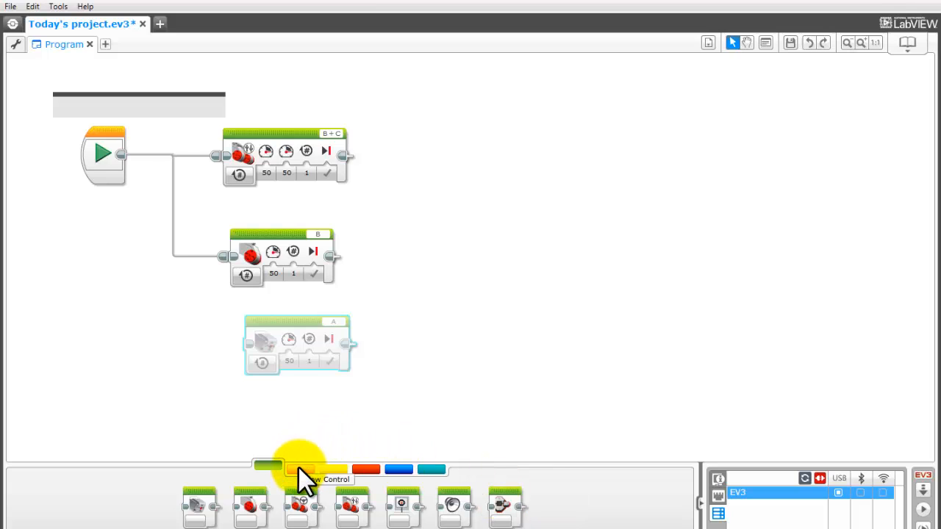
Switch the palette to the orange Flow Control blocks.
click(302, 469)
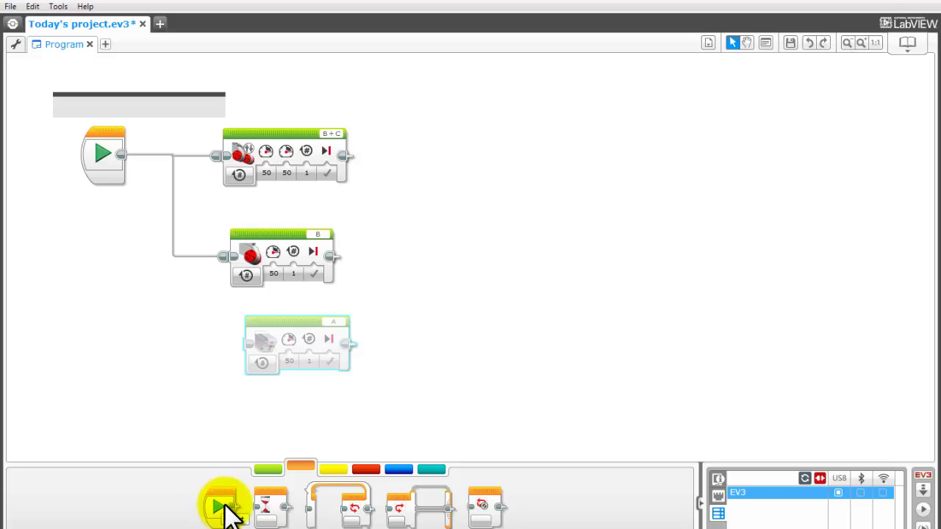
mouse_move(271, 506)
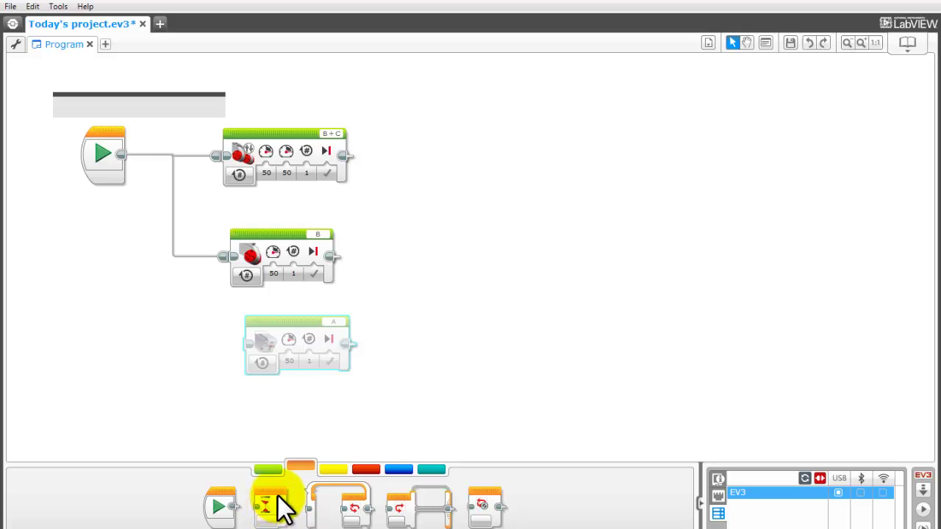
mouse_move(341, 512)
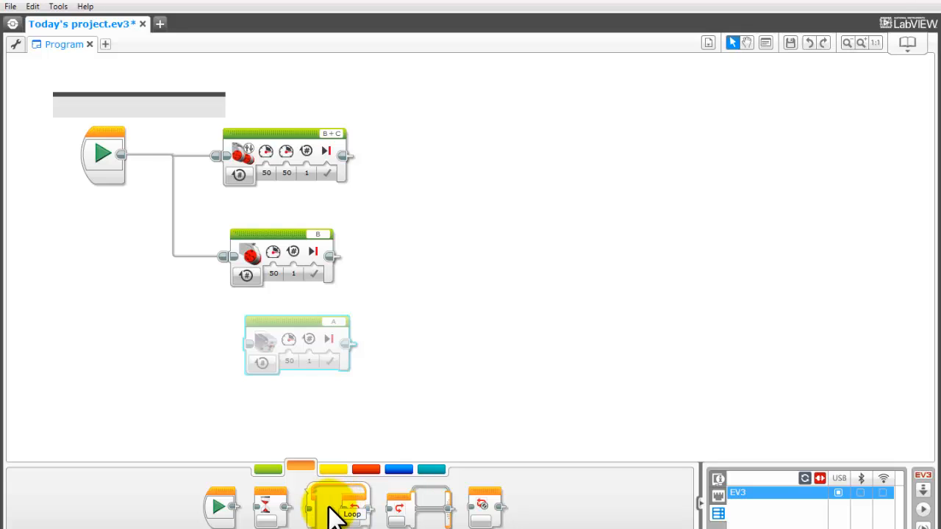
mouse_move(419, 514)
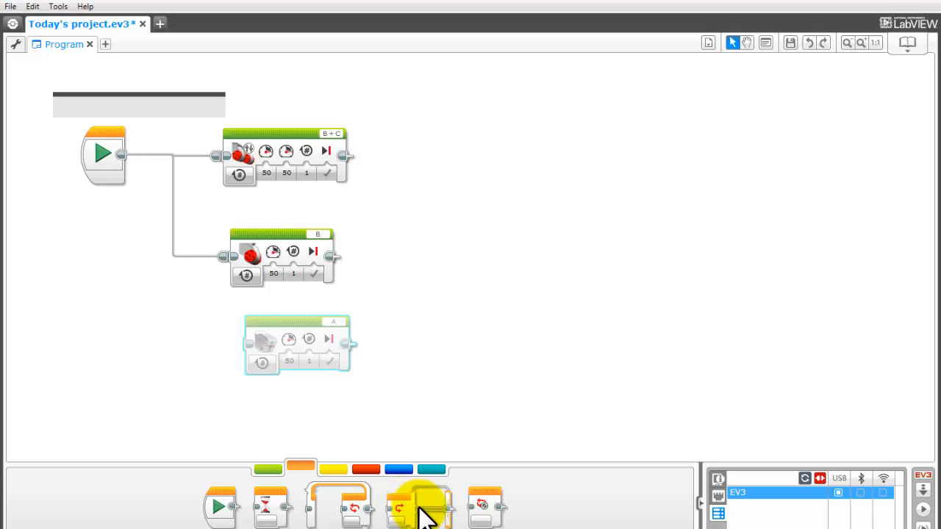
mouse_move(483, 508)
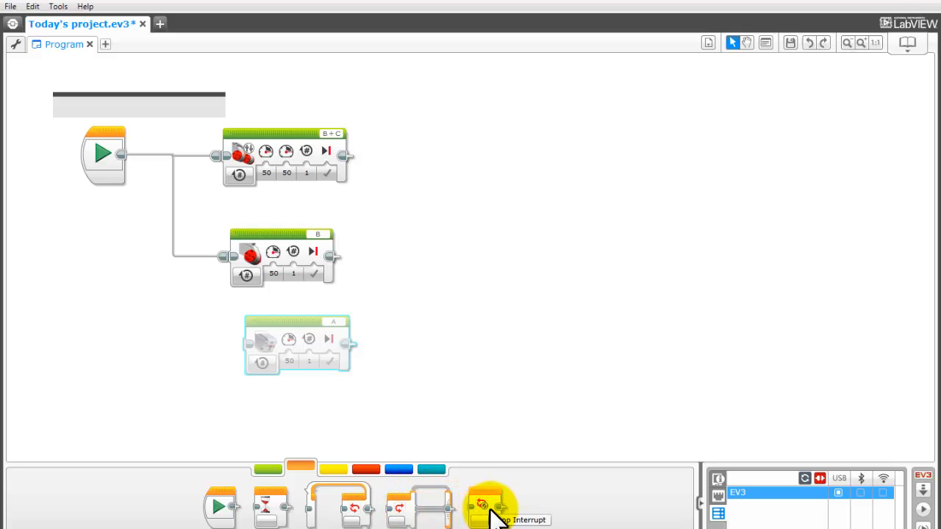
mouse_move(347, 470)
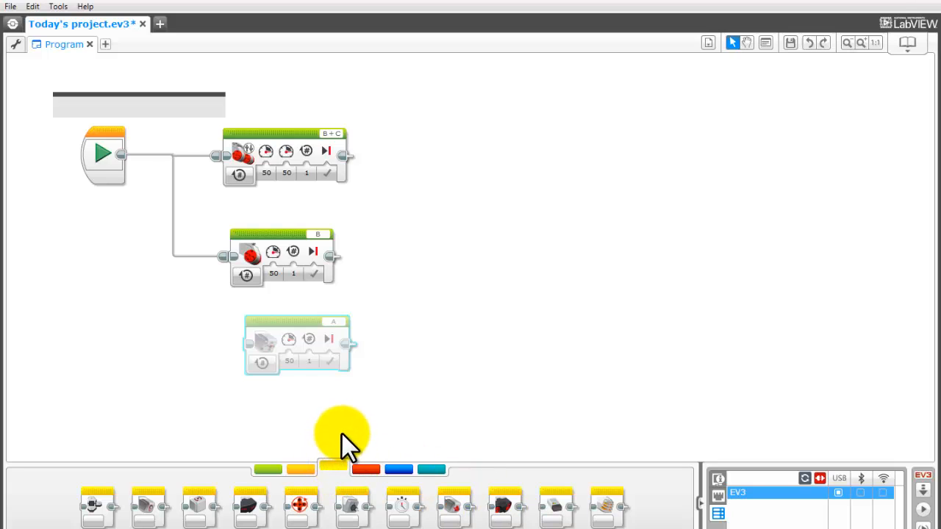
mouse_move(335, 471)
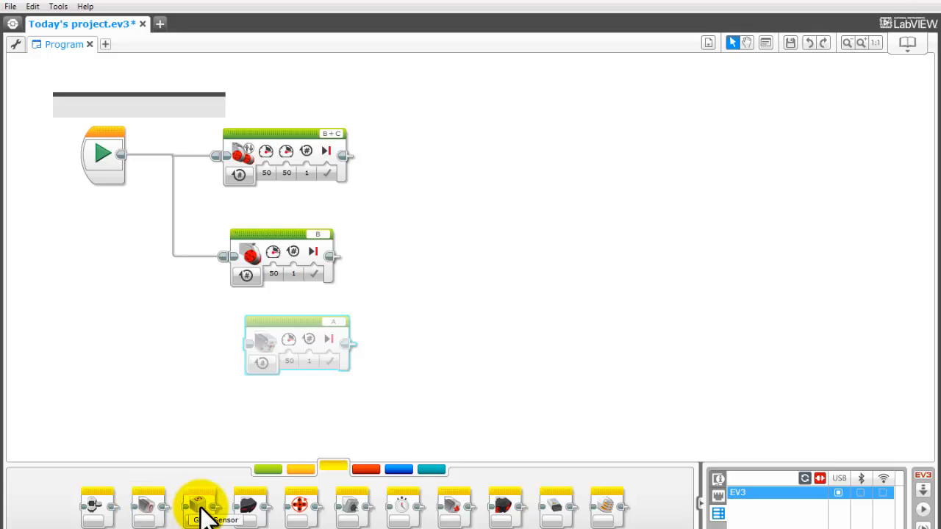
mouse_move(250, 506)
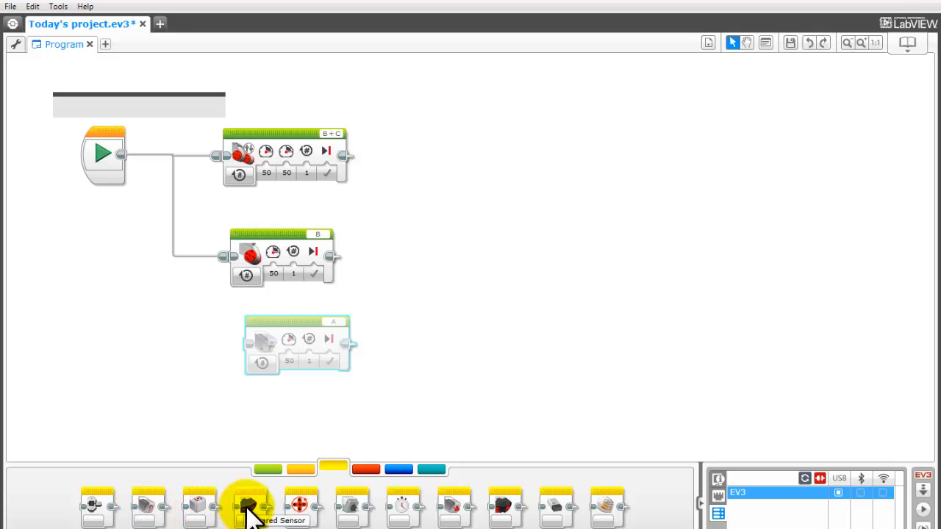
mouse_move(253, 507)
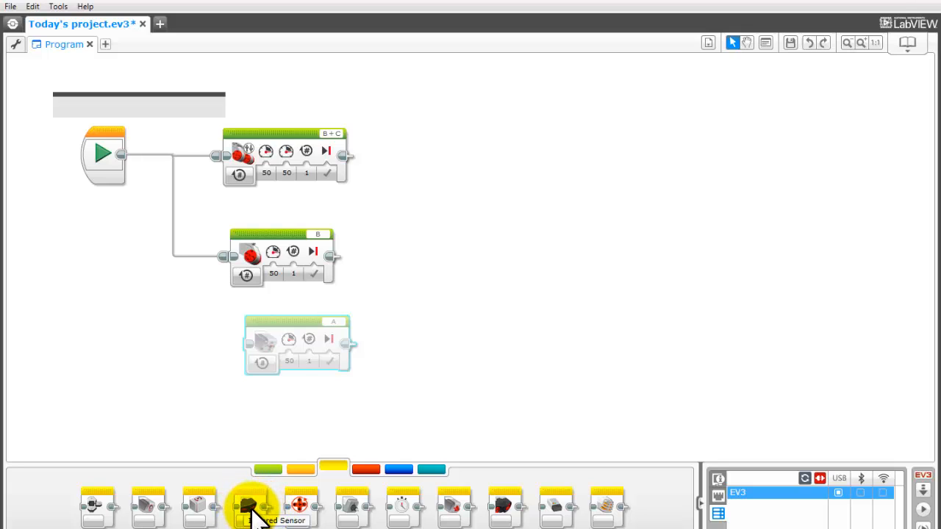
mouse_move(503, 506)
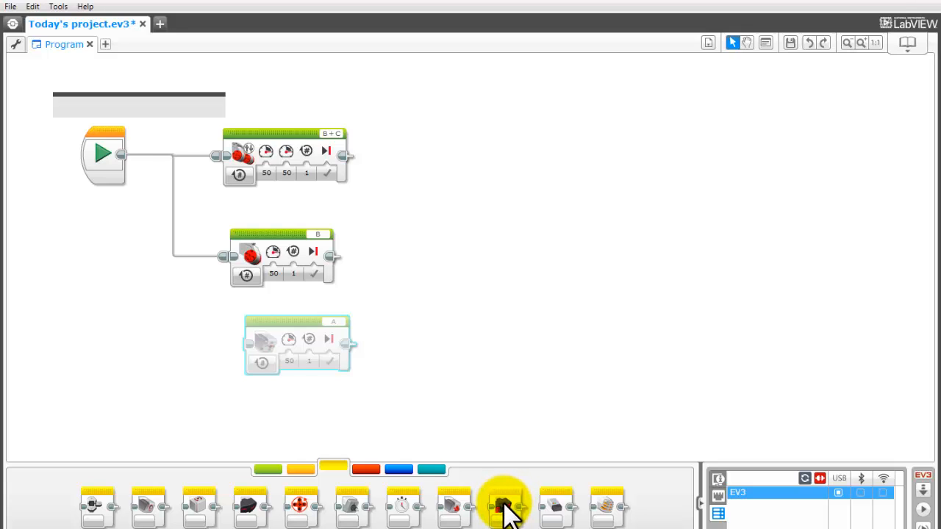
mouse_move(242, 507)
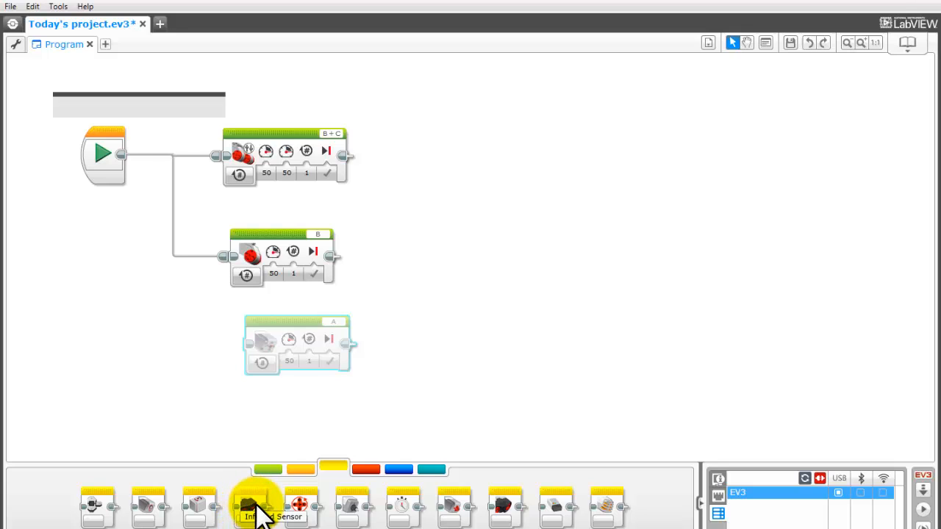
mouse_move(302, 514)
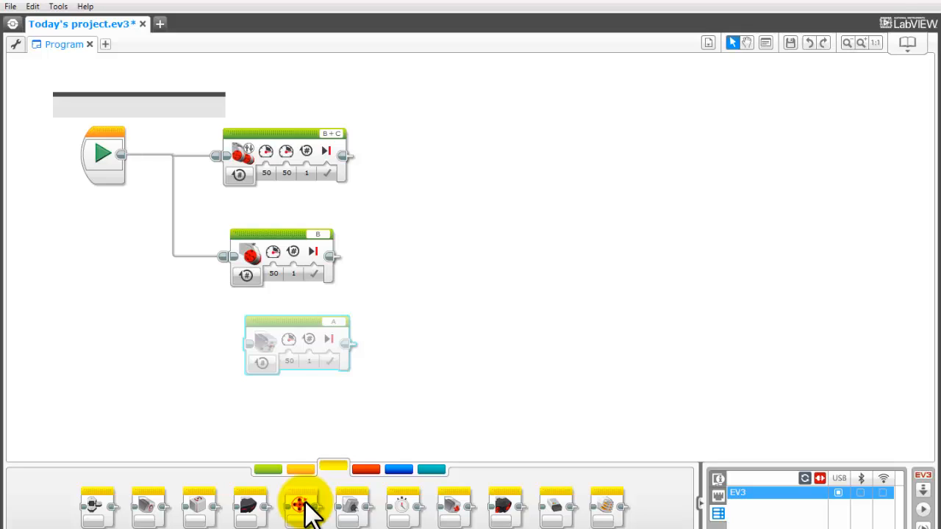
mouse_move(359, 506)
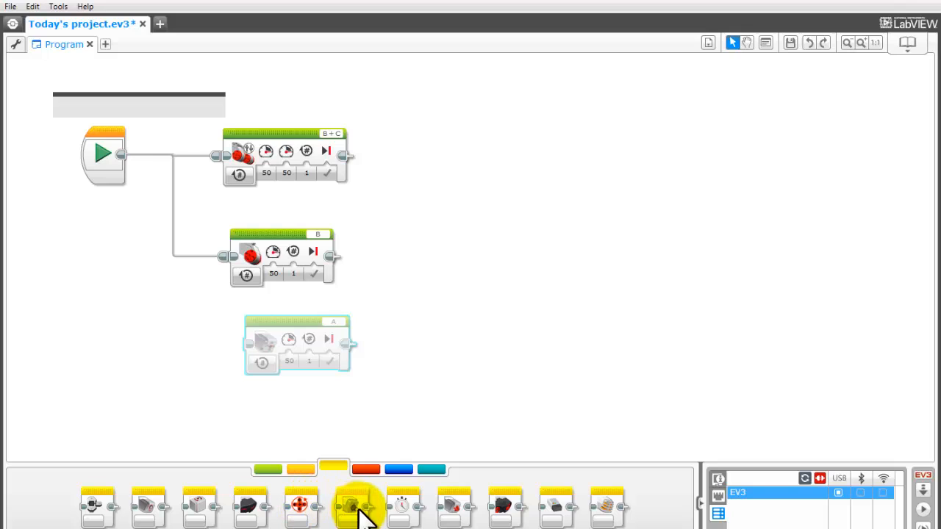
mouse_move(361, 507)
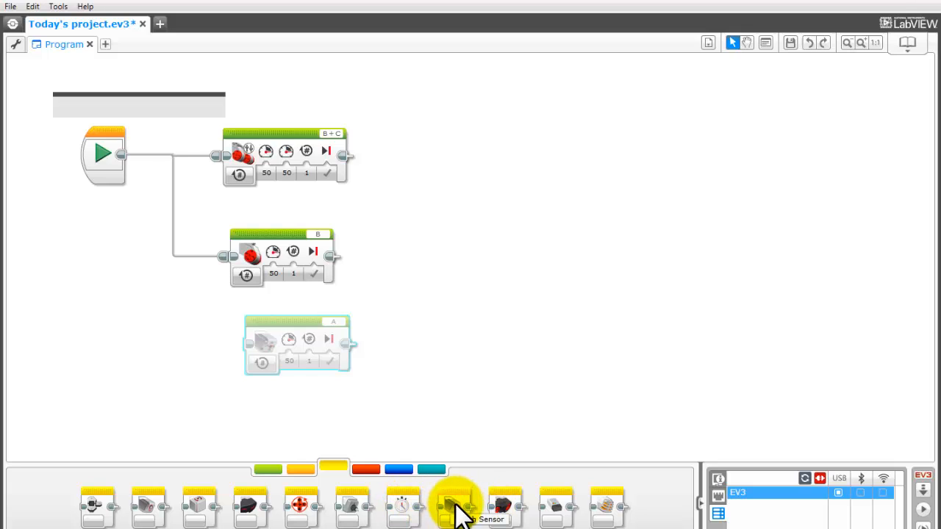
mouse_move(567, 503)
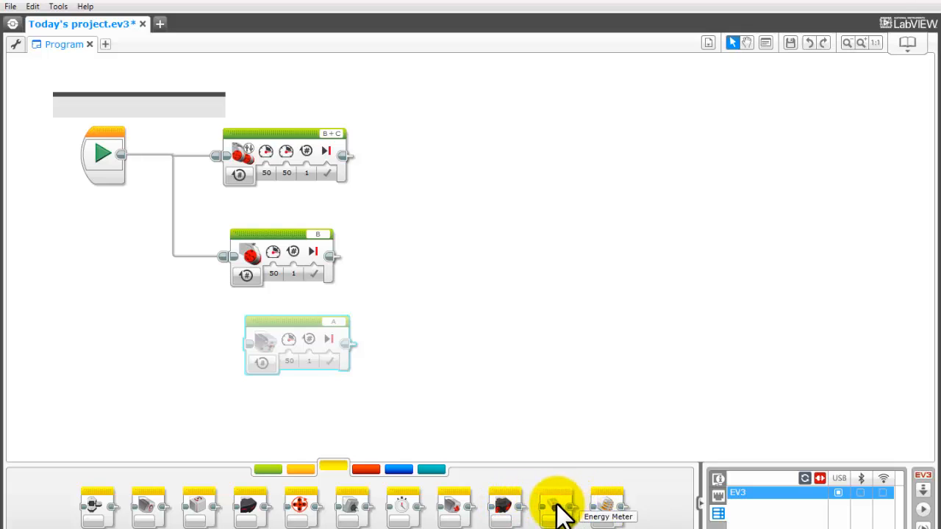
mouse_move(603, 512)
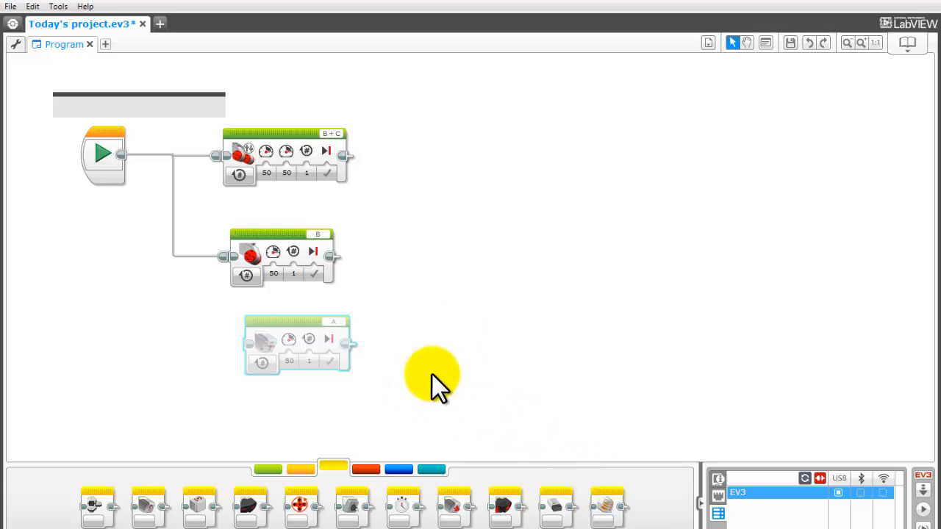
mouse_move(375, 429)
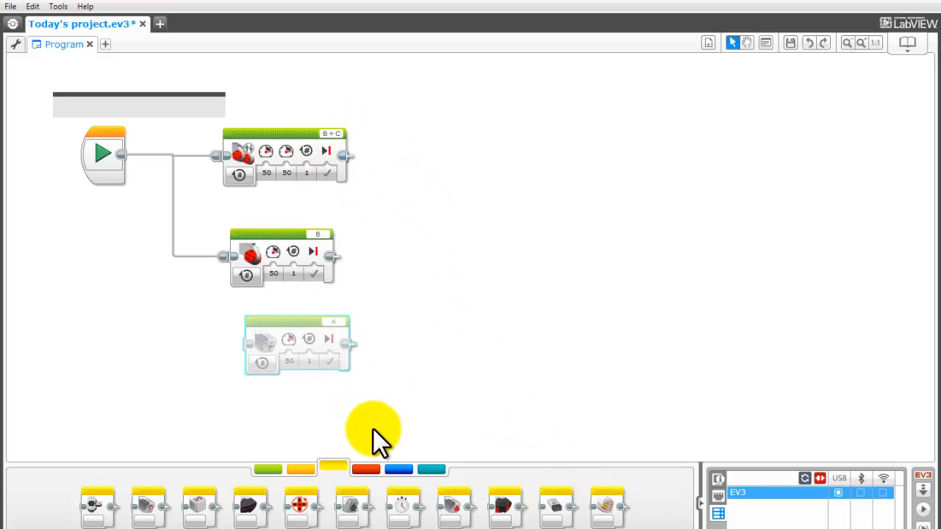
Switch the palette to the red Data Operations blocks.
click(367, 469)
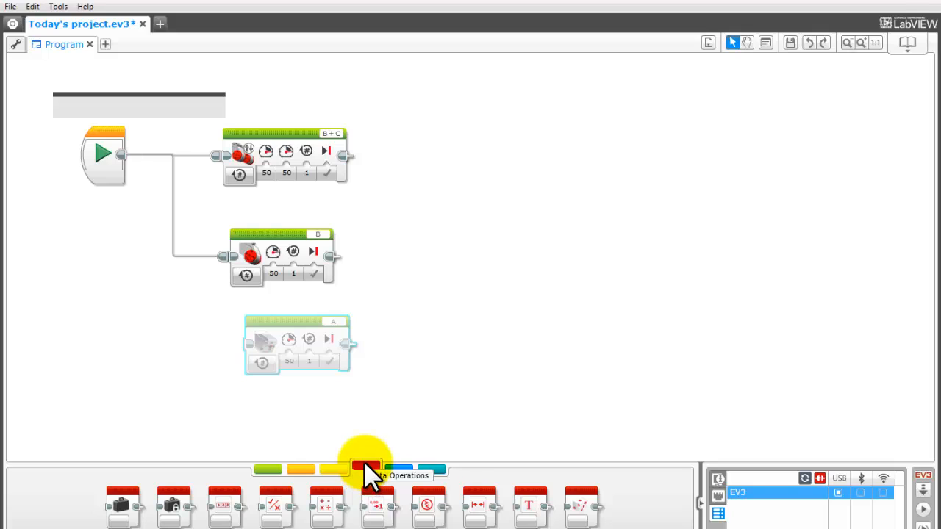
mouse_move(367, 482)
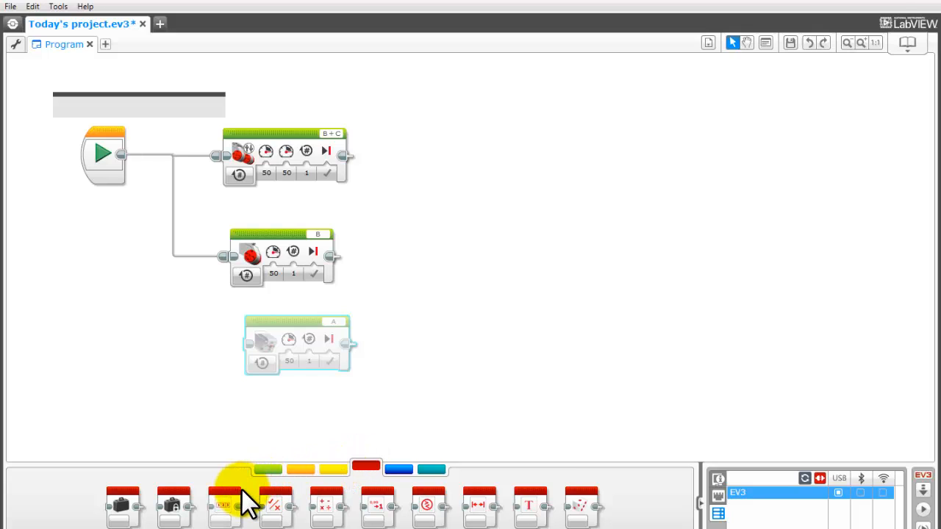
mouse_move(323, 507)
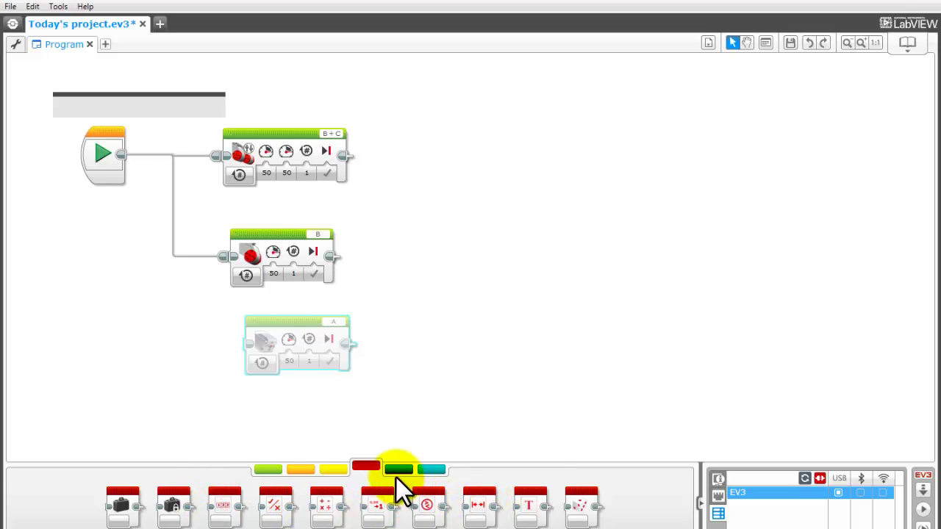
Switch the palette to the dark blue Advanced blocks.
click(401, 471)
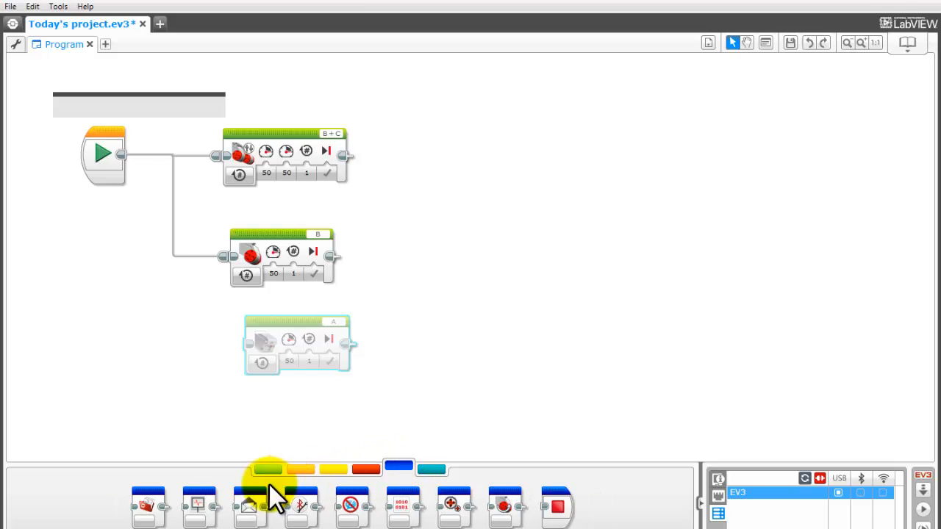
mouse_move(536, 507)
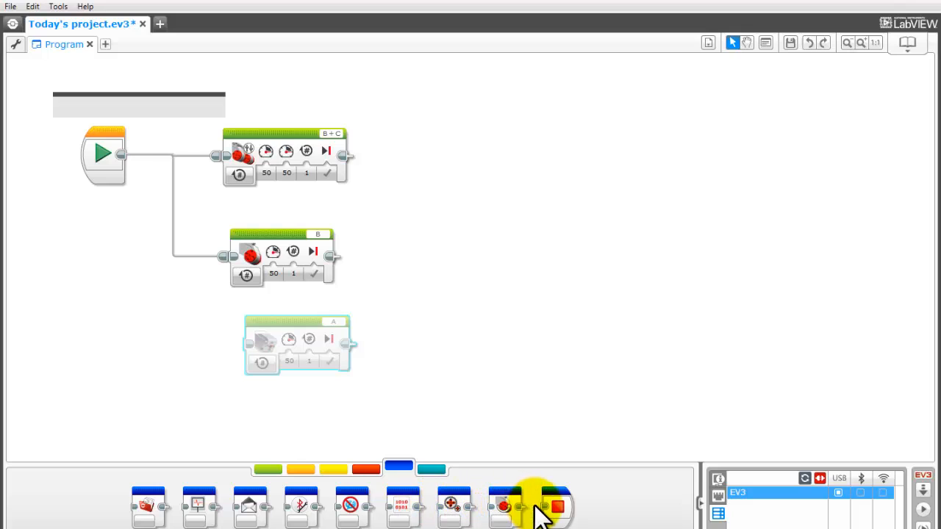
mouse_move(552, 507)
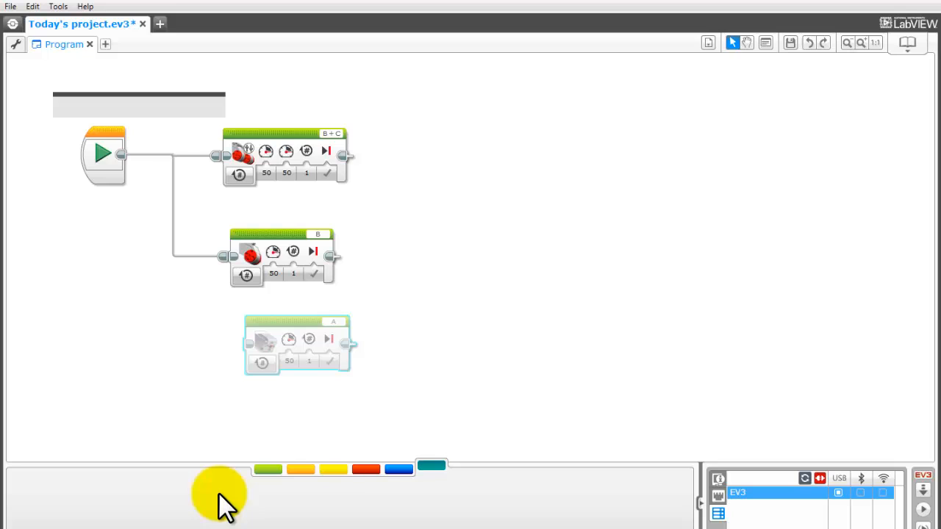
mouse_move(258, 503)
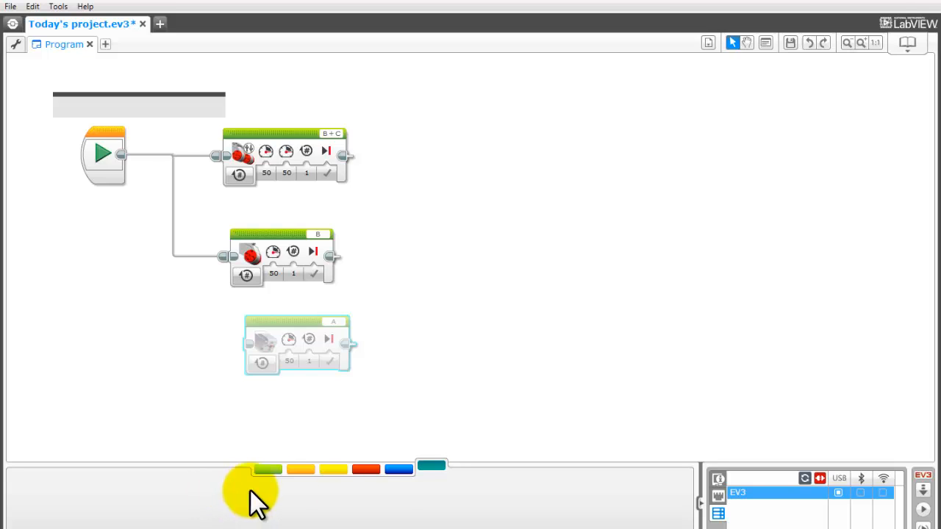
mouse_move(473, 500)
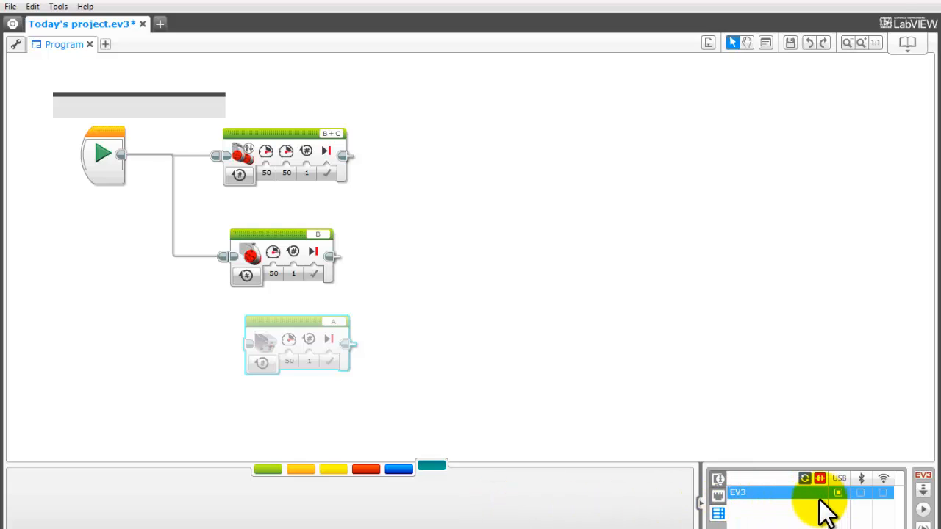
mouse_move(806, 500)
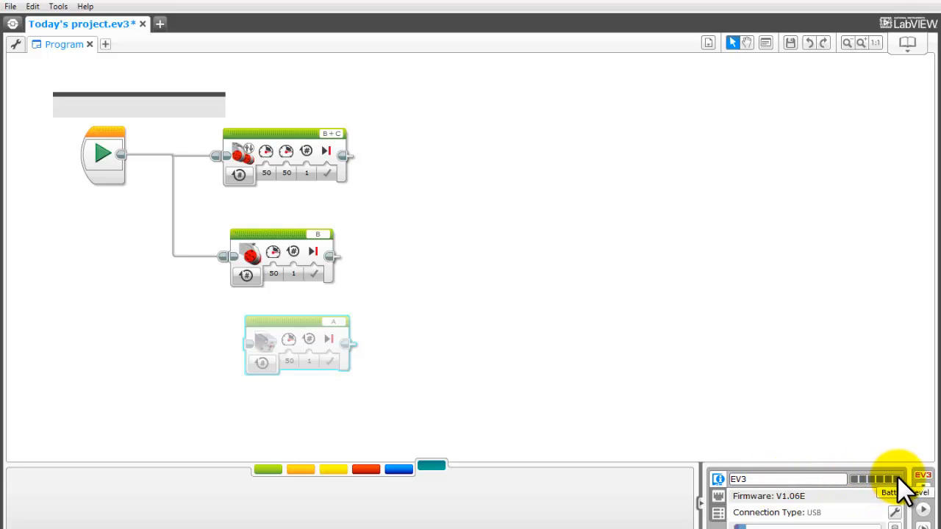
mouse_move(801, 512)
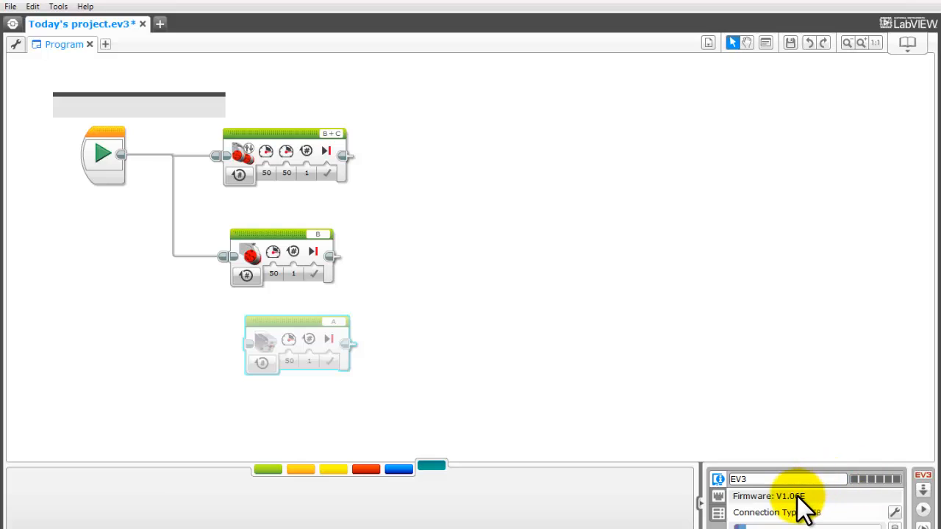
mouse_move(801, 526)
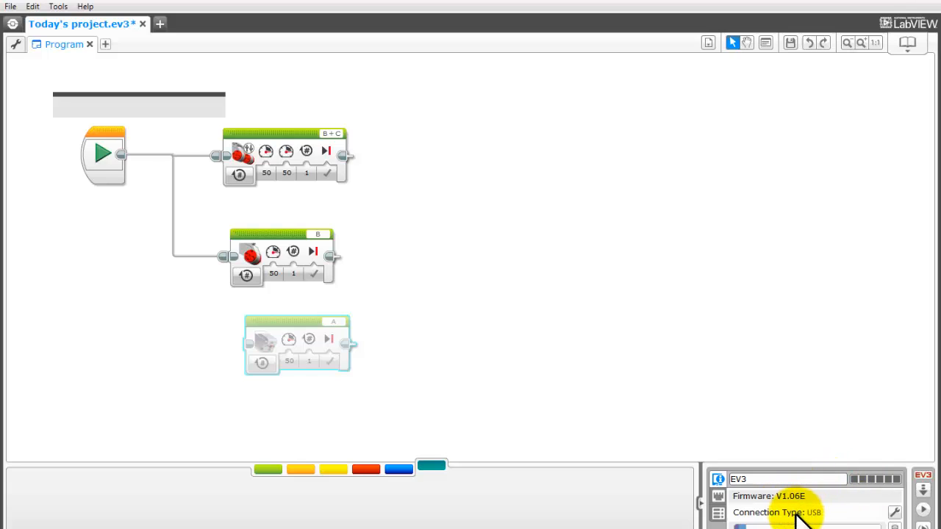
mouse_move(831, 527)
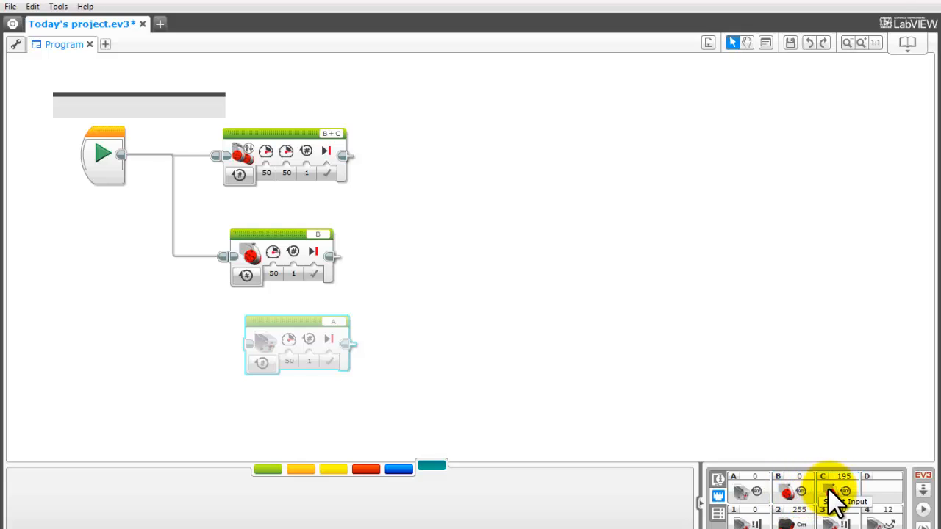
mouse_move(756, 505)
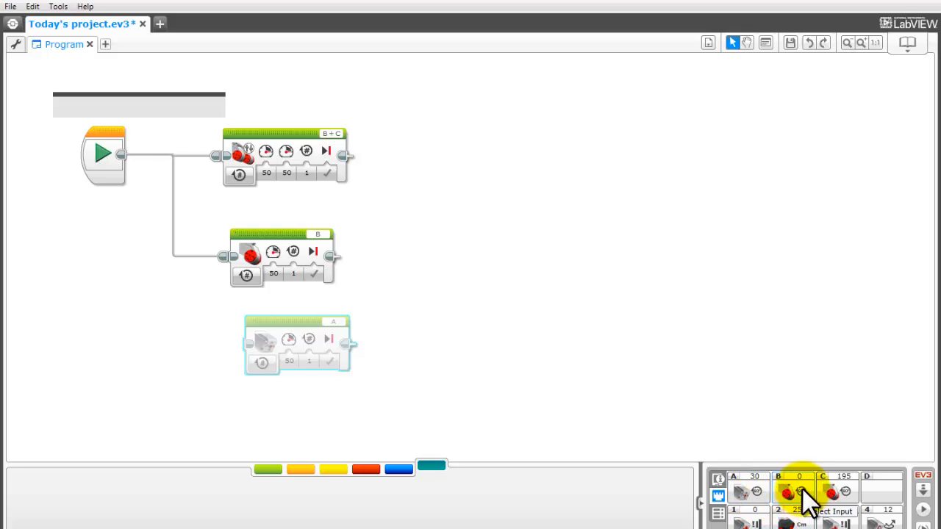
Show the Port View with live motor readings on ports A, B and C.
click(797, 492)
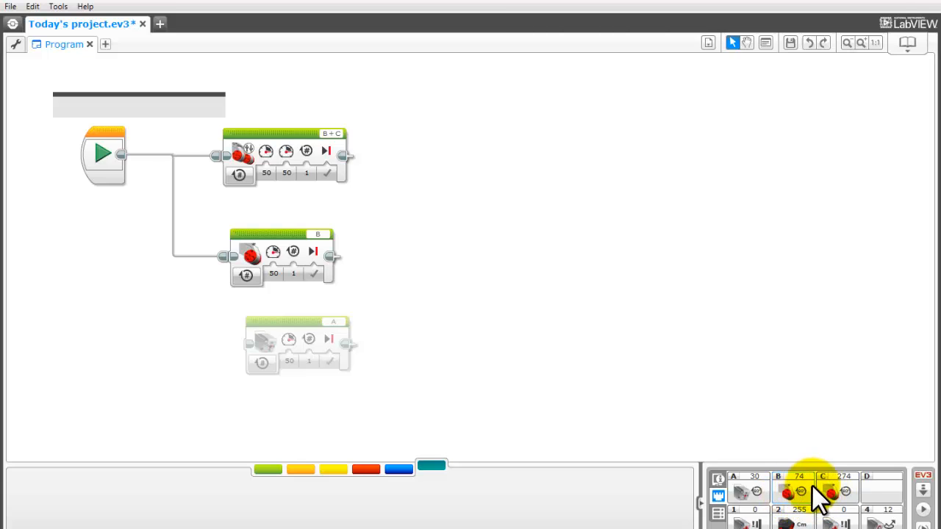
mouse_move(827, 502)
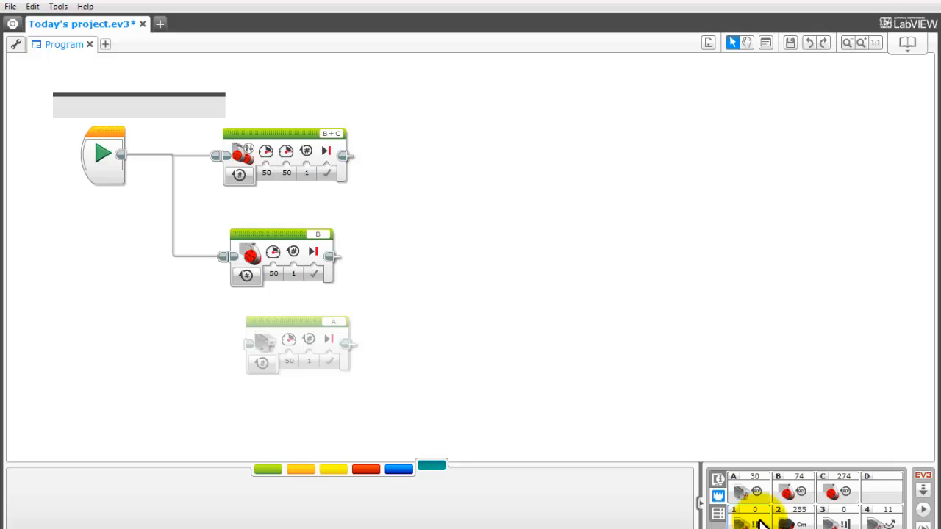
mouse_move(762, 523)
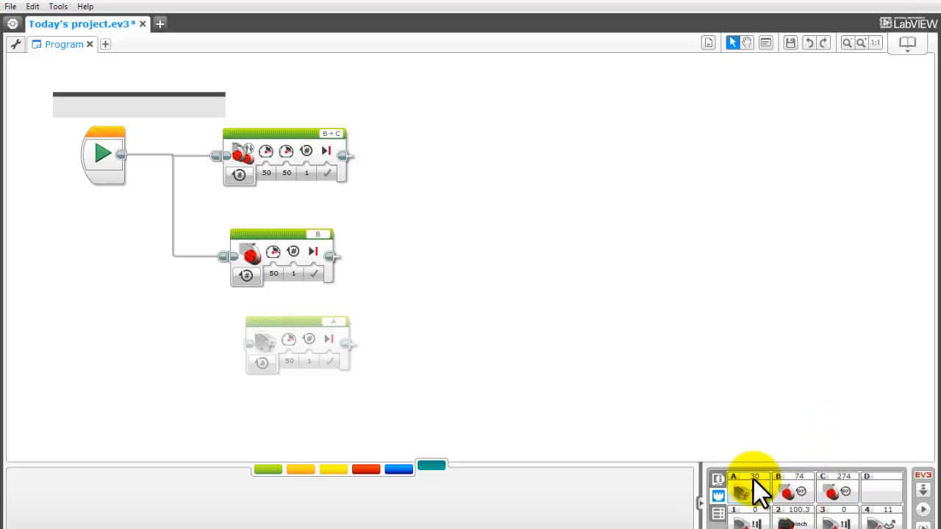
mouse_move(801, 524)
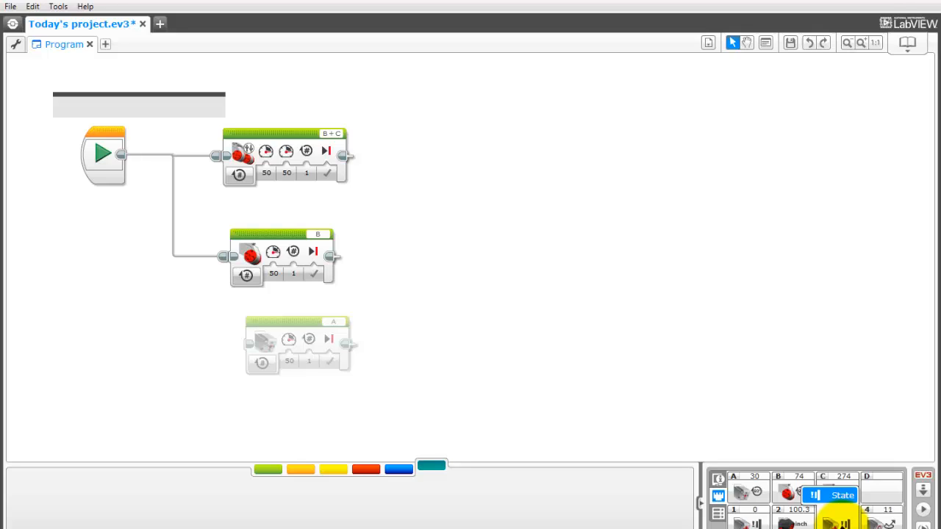
mouse_move(860, 426)
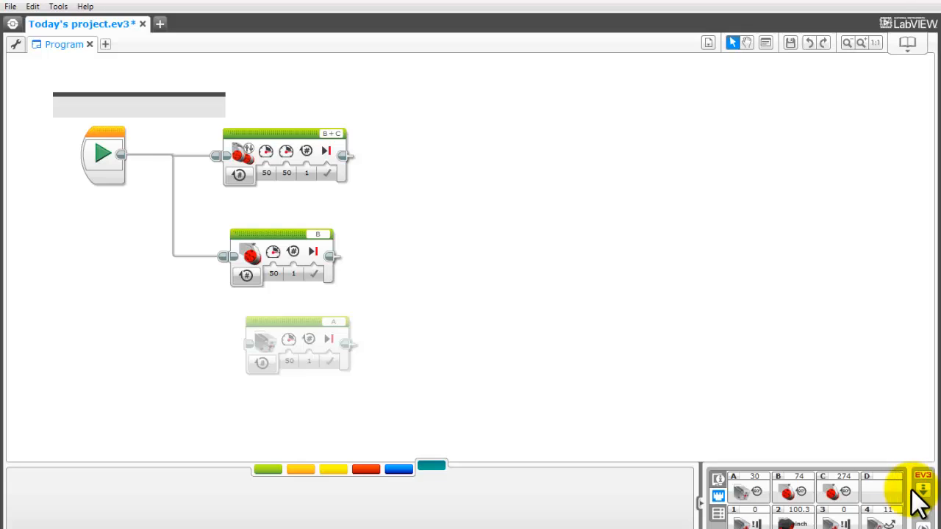
mouse_move(888, 435)
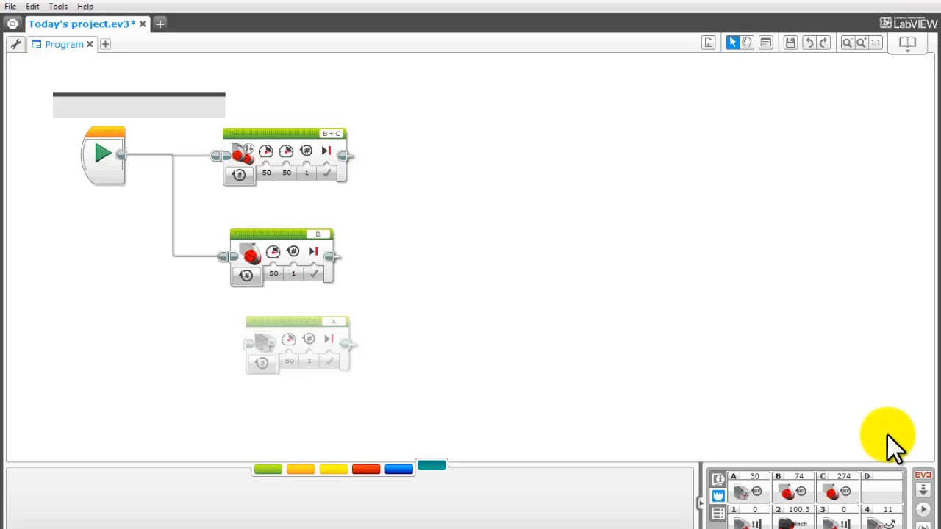
mouse_move(927, 512)
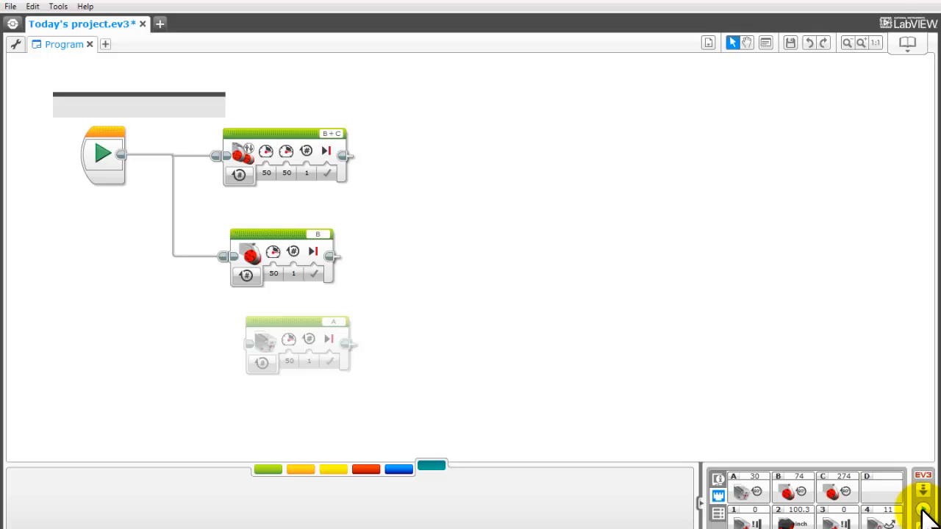
mouse_move(926, 511)
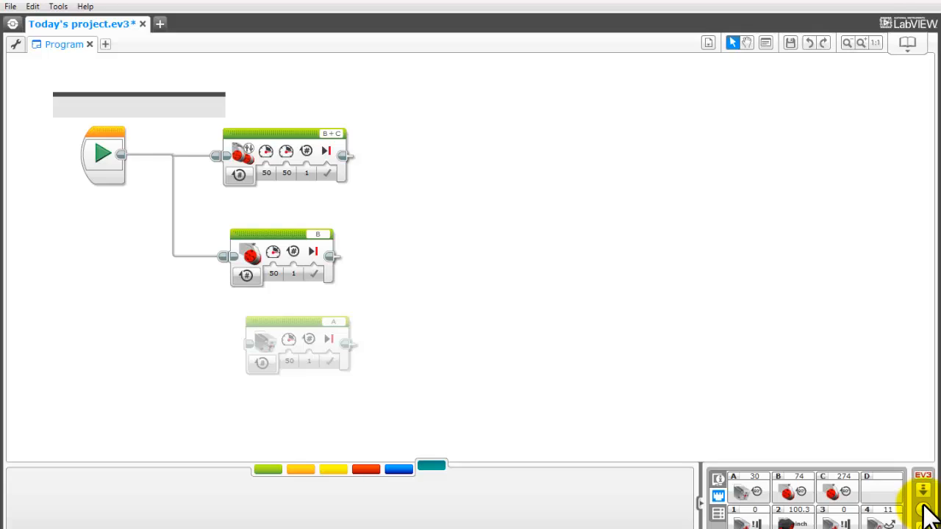
mouse_move(928, 512)
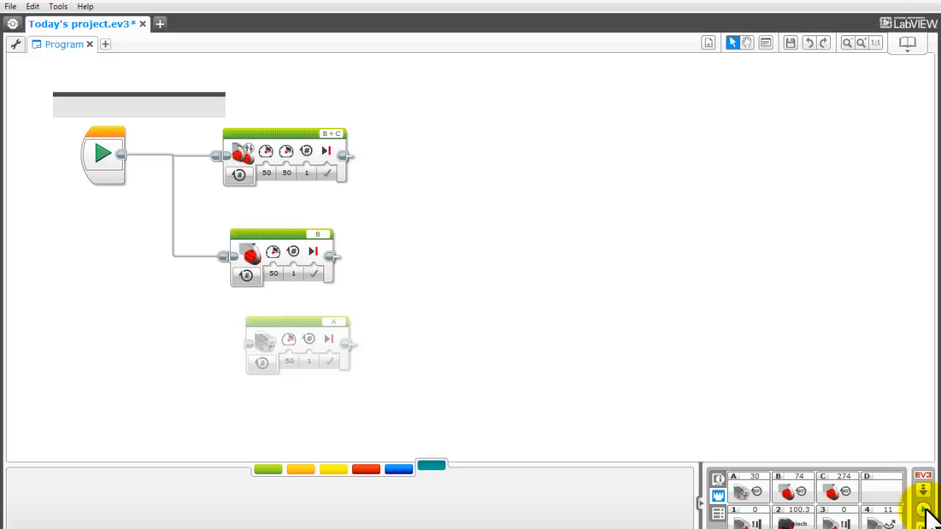
mouse_move(924, 518)
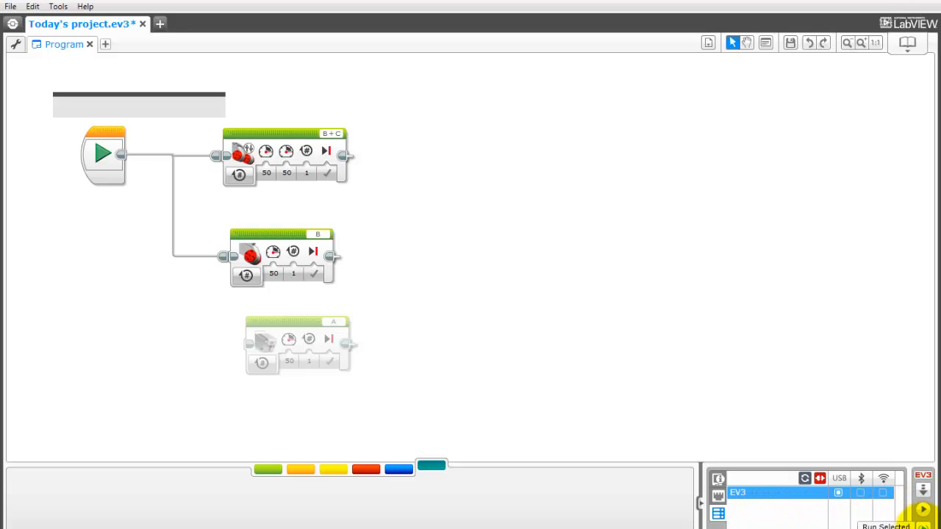
mouse_move(791, 400)
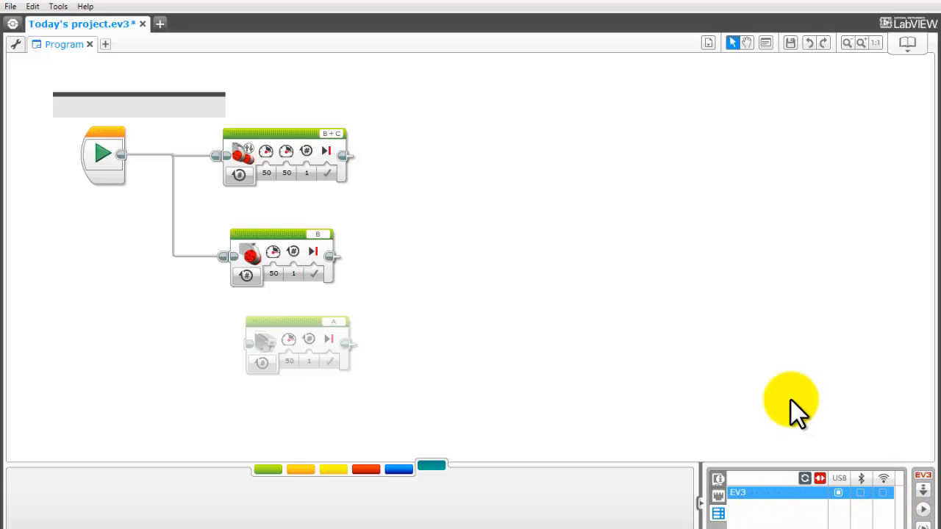